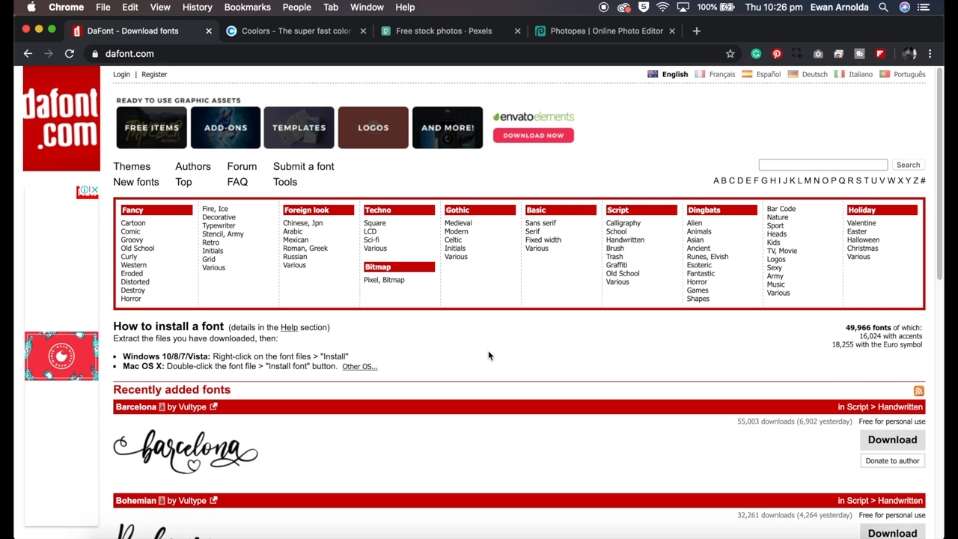
pyautogui.moveTo(479, 345)
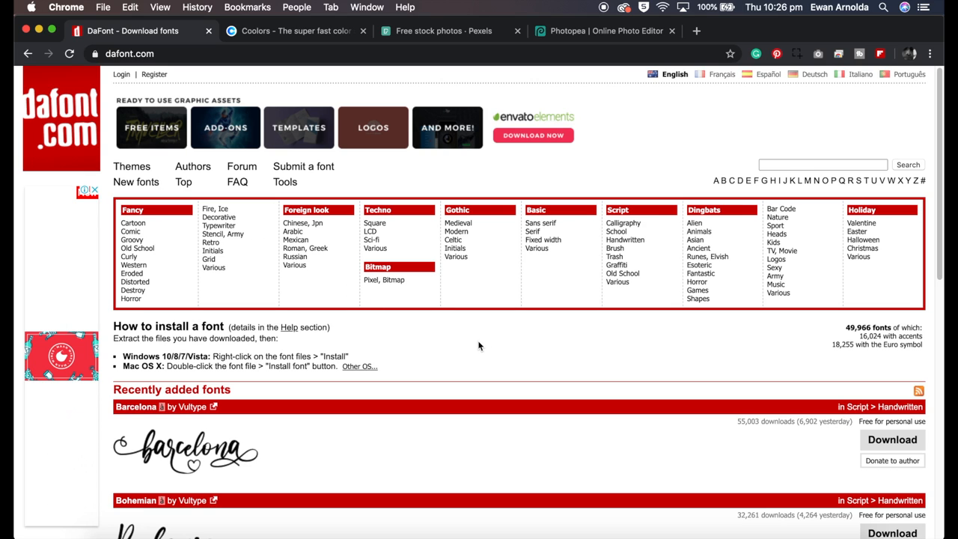
pyautogui.moveTo(262, 292)
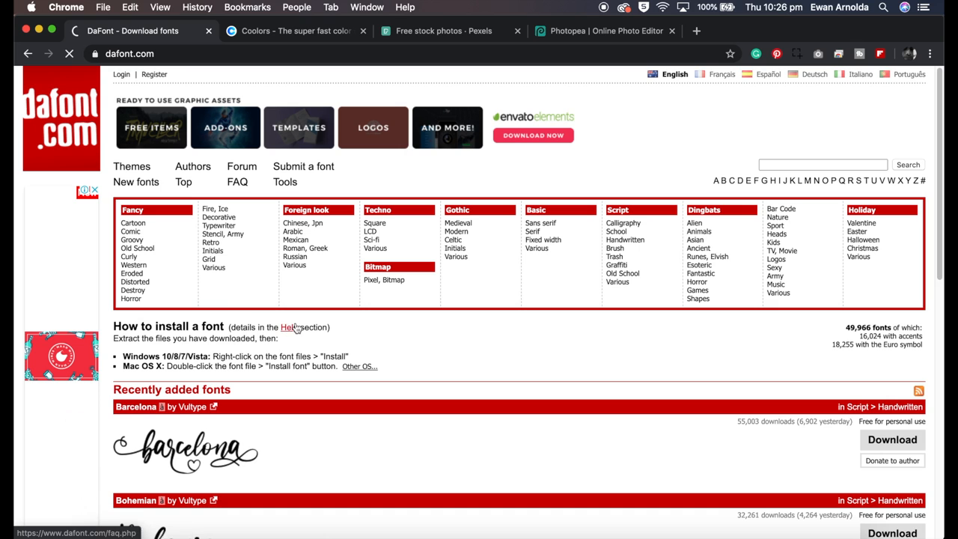
# Enter the Cartoon category with preview text FONTS, the 100% free filter and 200 fonts per page.
pyautogui.click(135, 222)
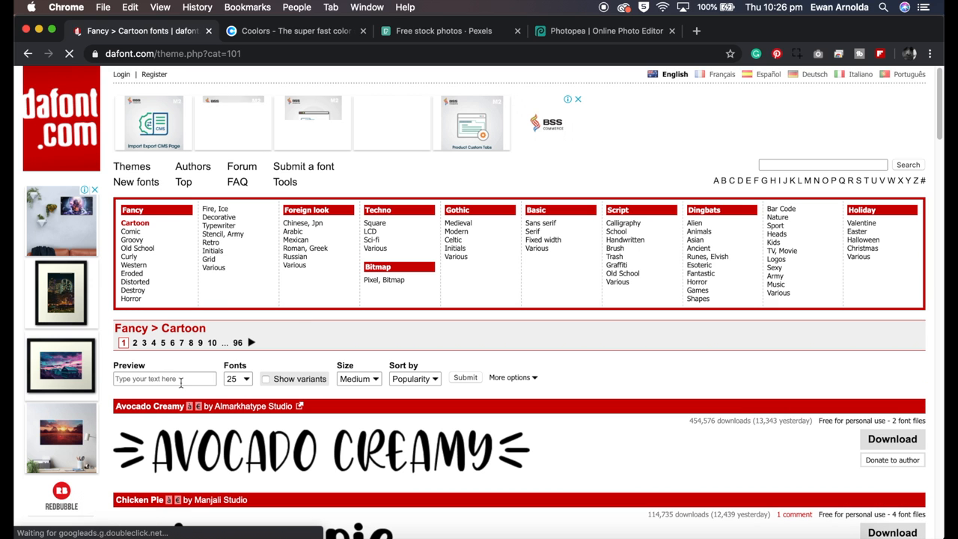
pyautogui.write('FONTS')
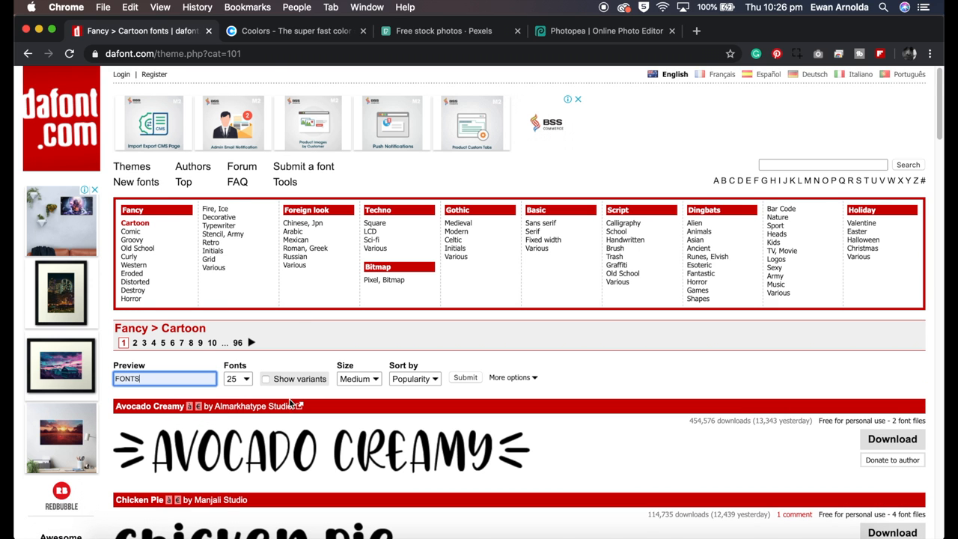
pyautogui.scroll(-3)
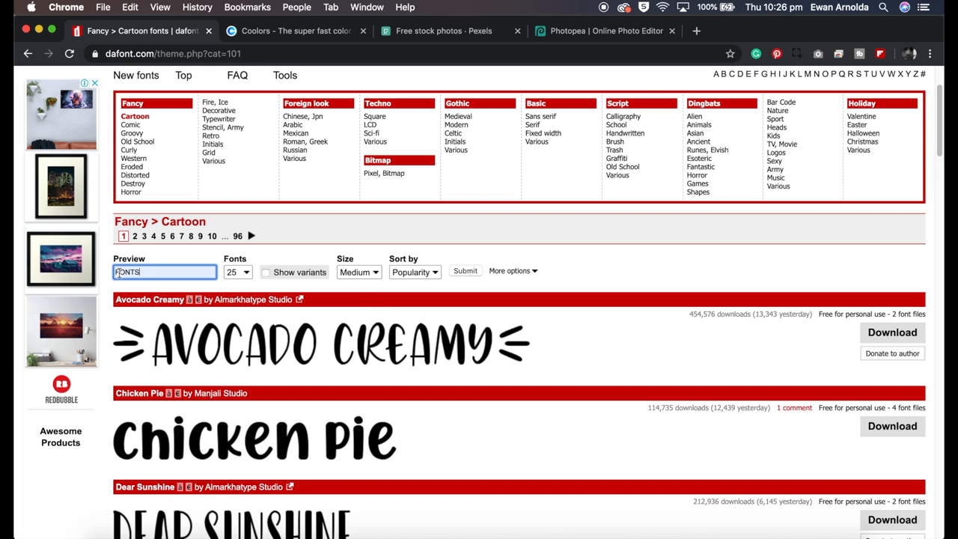
pyautogui.moveTo(149, 299)
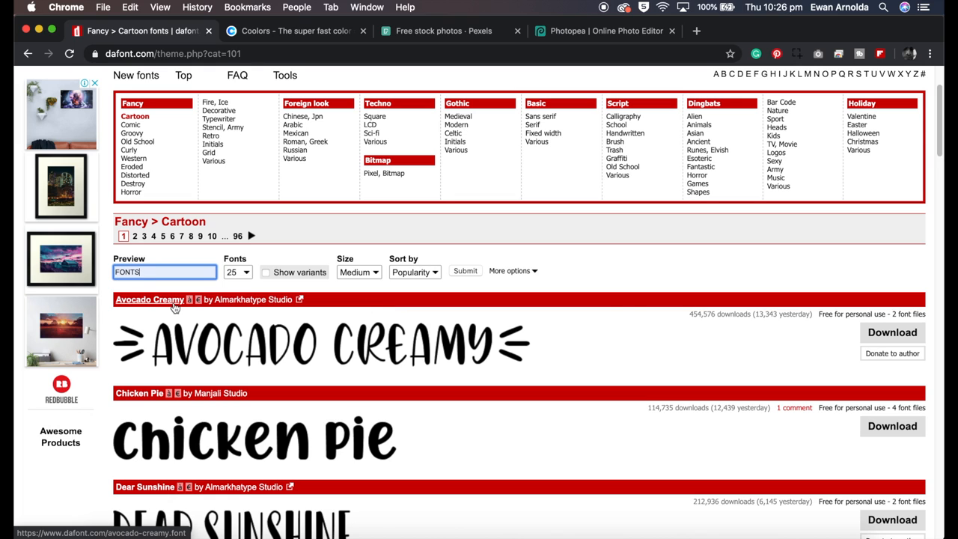
pyautogui.moveTo(503, 281)
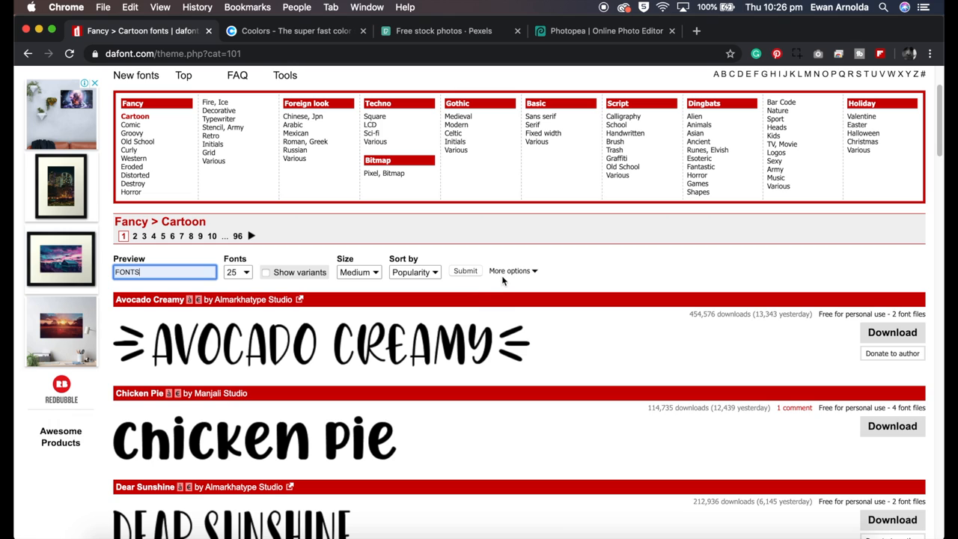
pyautogui.click(509, 269)
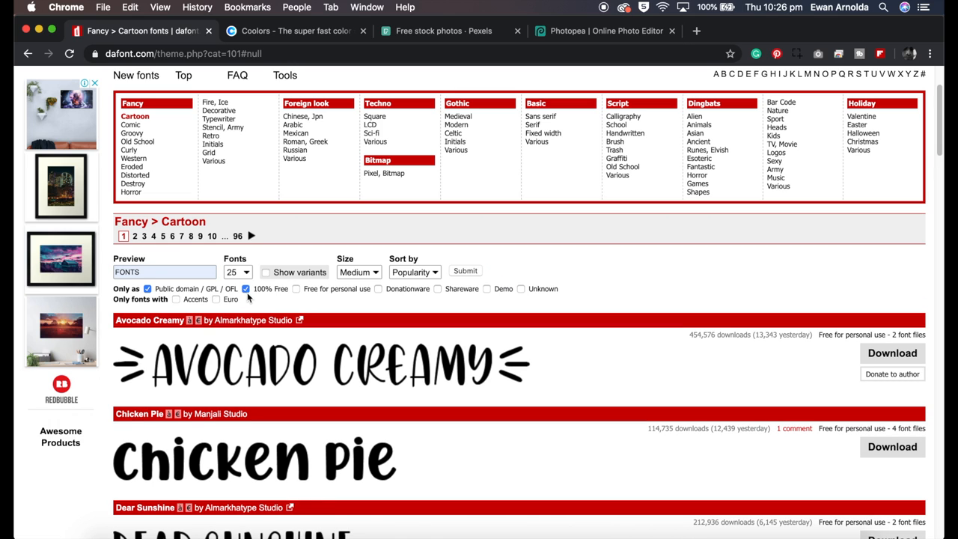
pyautogui.moveTo(153, 298)
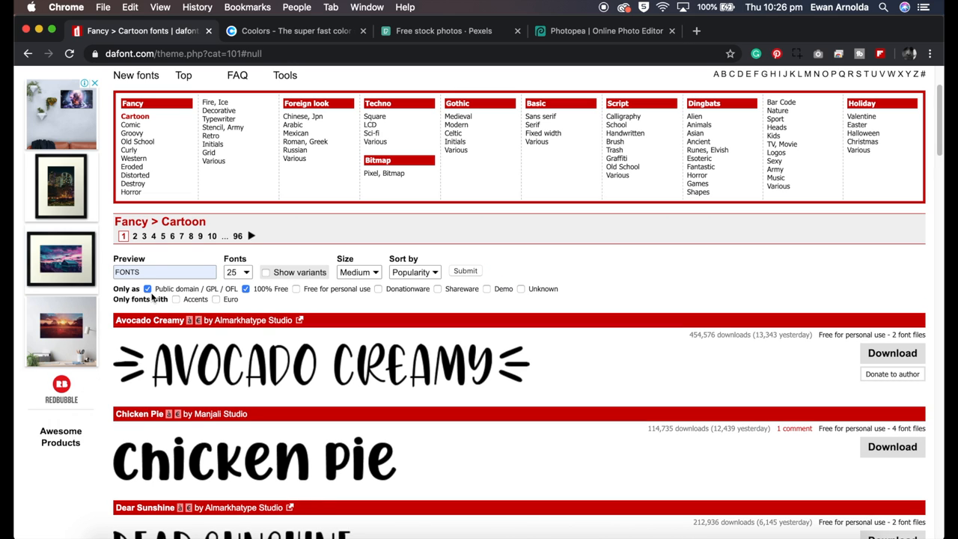
pyautogui.moveTo(410, 291)
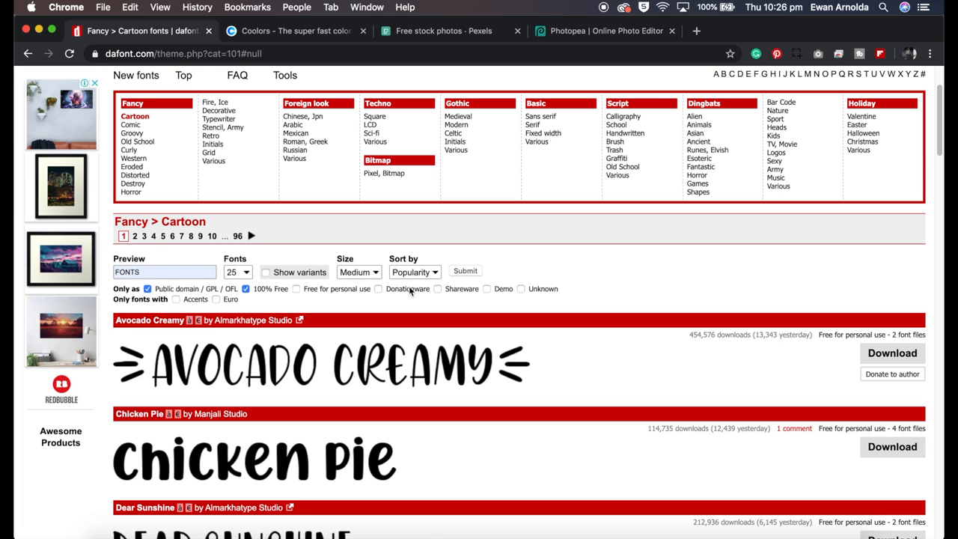
pyautogui.click(236, 272)
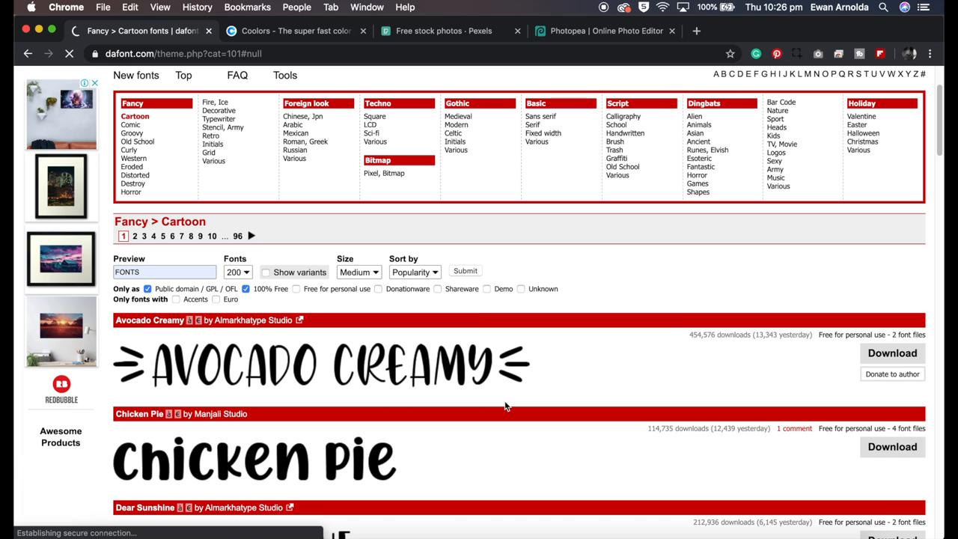
# Apply the filters so the Cartoon list shows free fonts previewed as FONTS.
pyautogui.click(463, 271)
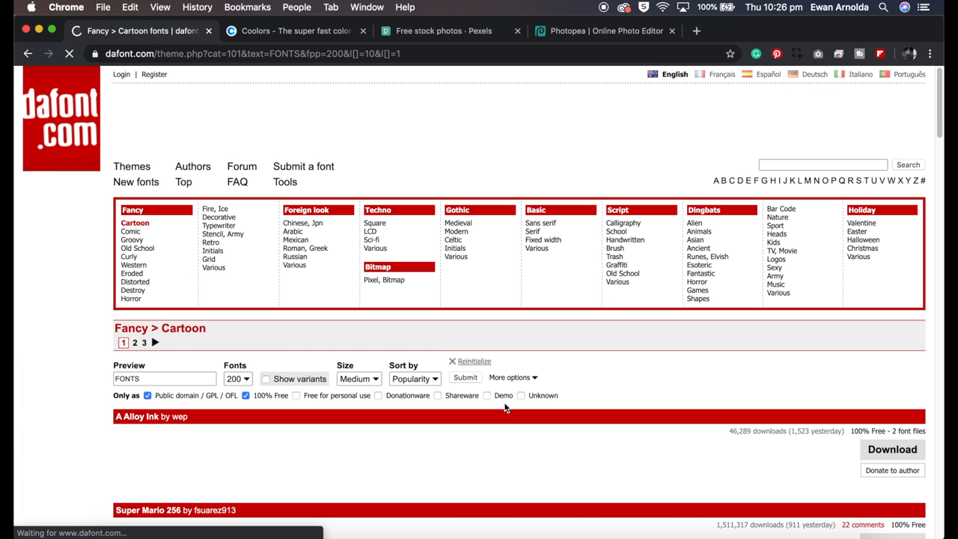
pyautogui.scroll(-3)
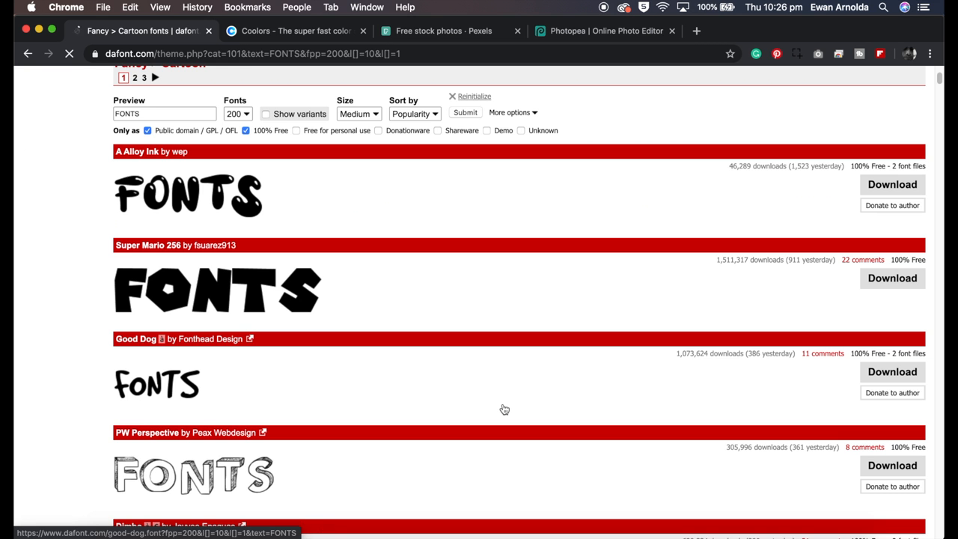
pyautogui.scroll(-3)
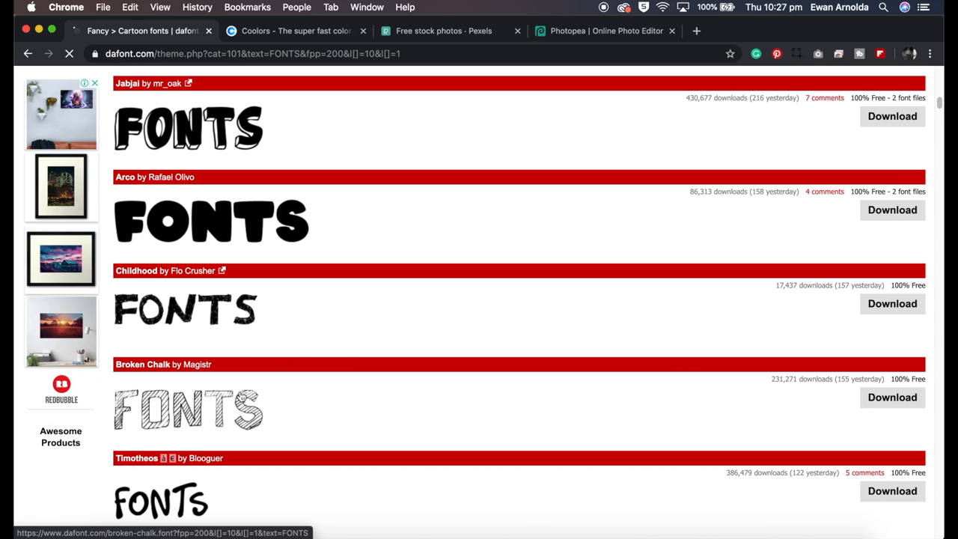
pyautogui.moveTo(213, 137)
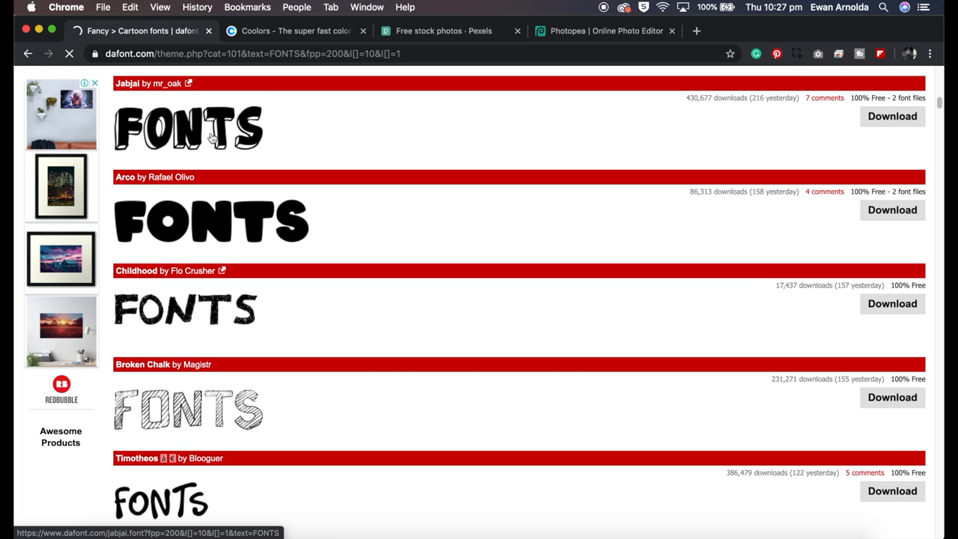
# View the Jabjai font's detail page, then go back to the filtered list.
pyautogui.click(127, 84)
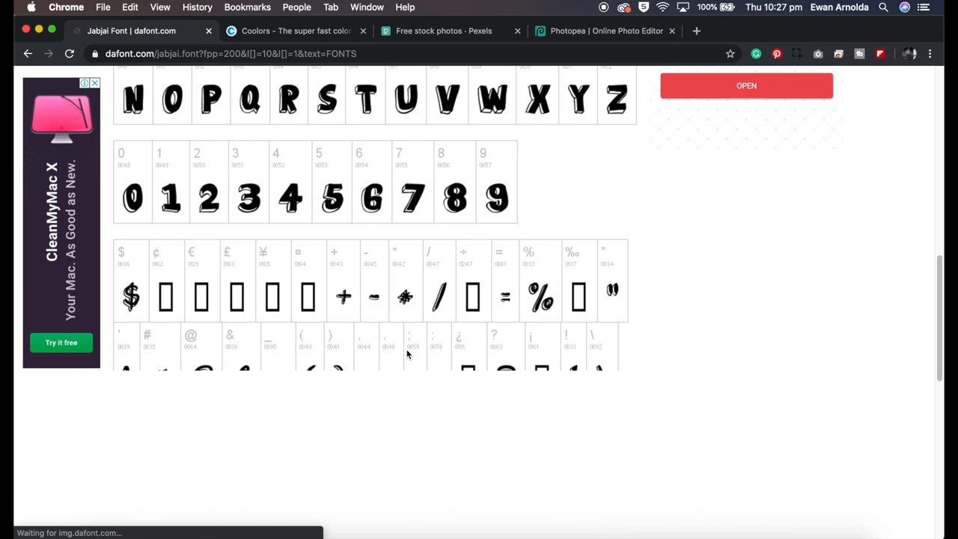
pyautogui.scroll(3)
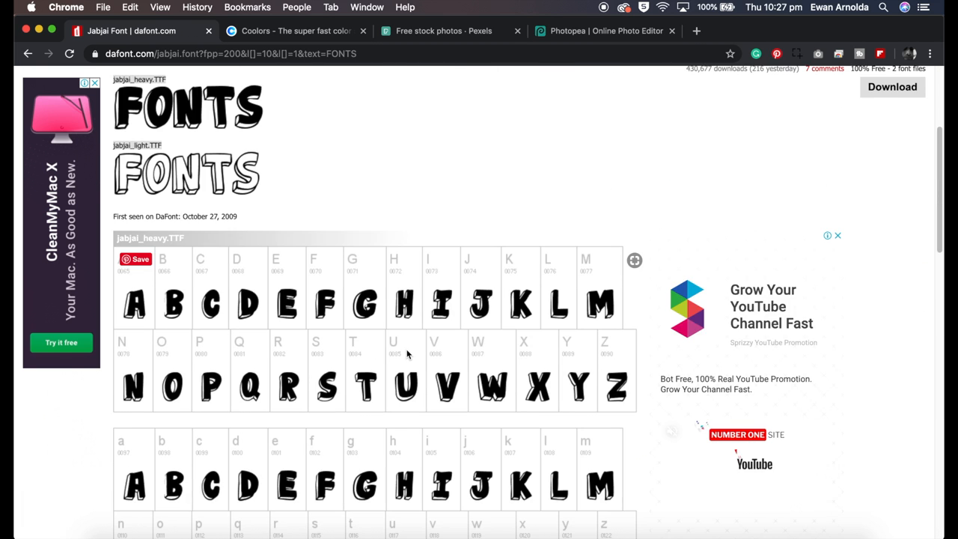
pyautogui.scroll(3)
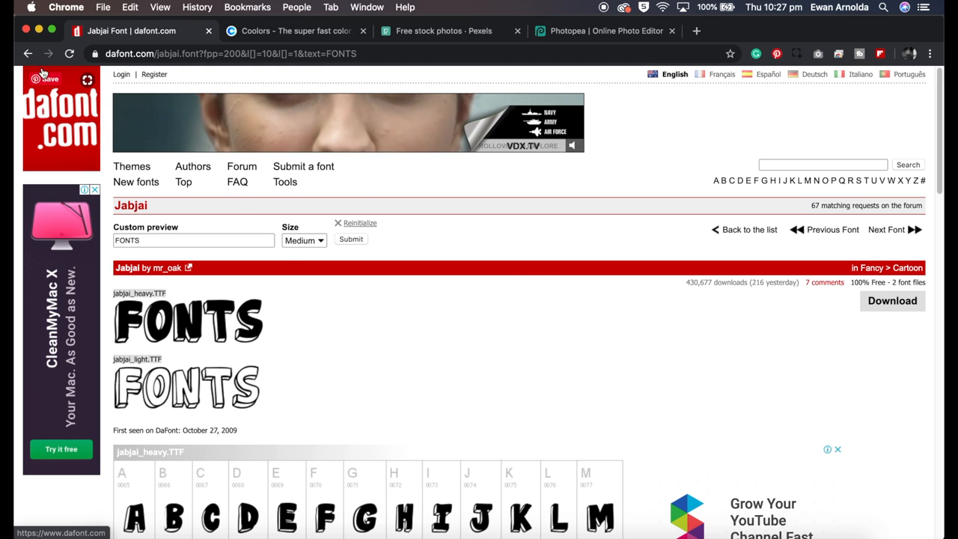
pyautogui.click(906, 267)
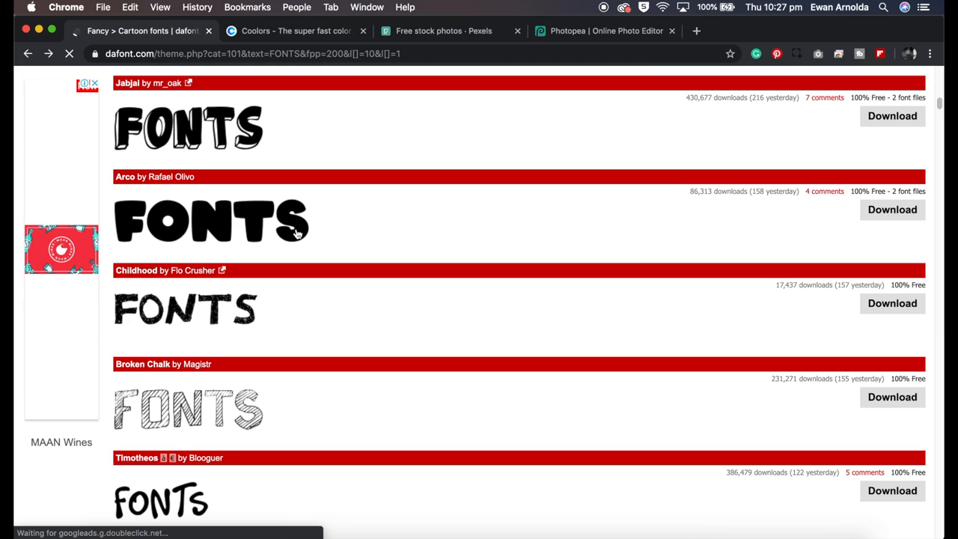
pyautogui.moveTo(440, 374)
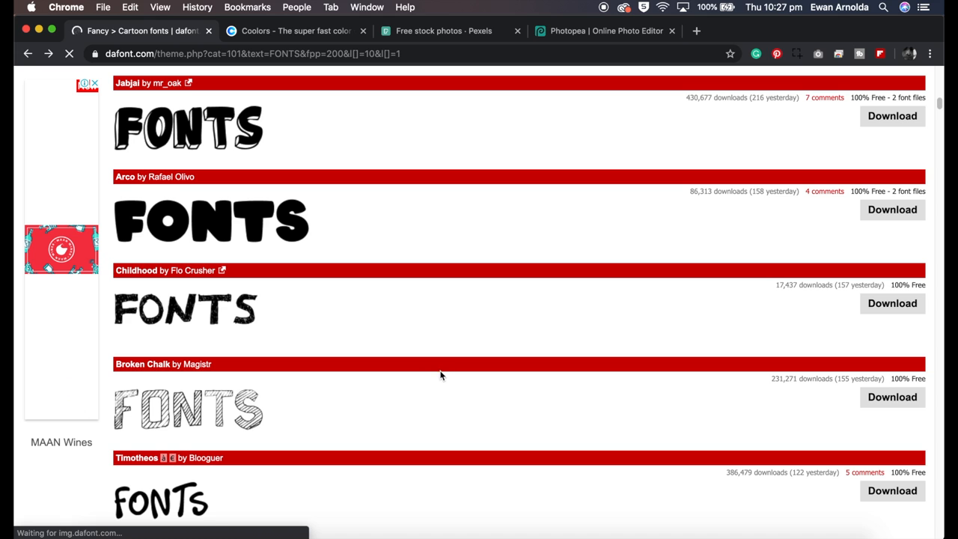
pyautogui.scroll(-3)
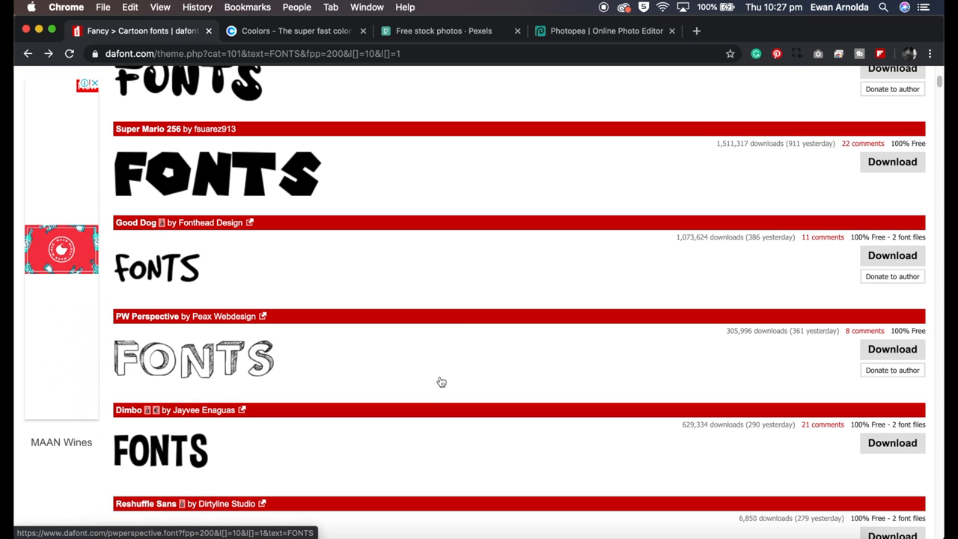
# Start the Coolors generator on a fresh five-colour palette from Timberwolf to Lavender (floral).
pyautogui.click(292, 30)
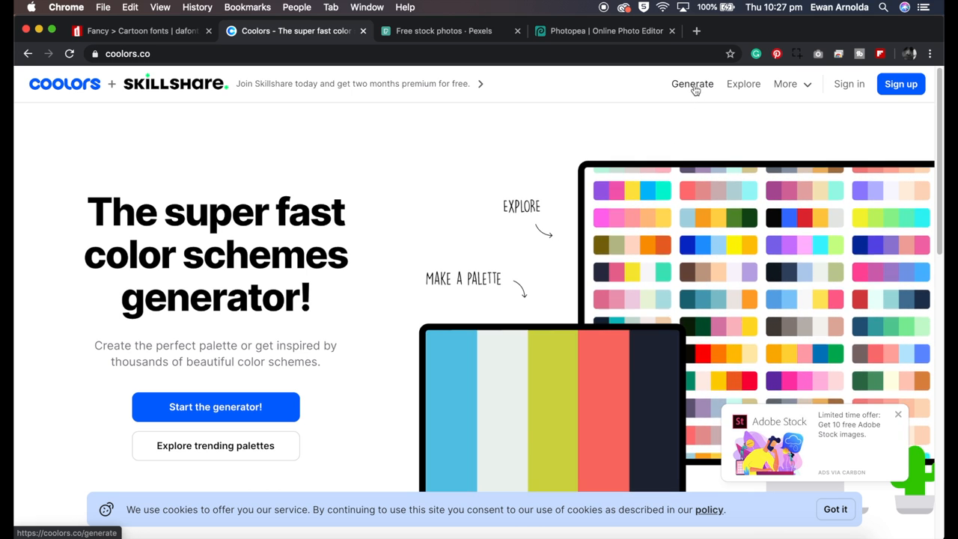
pyautogui.click(692, 84)
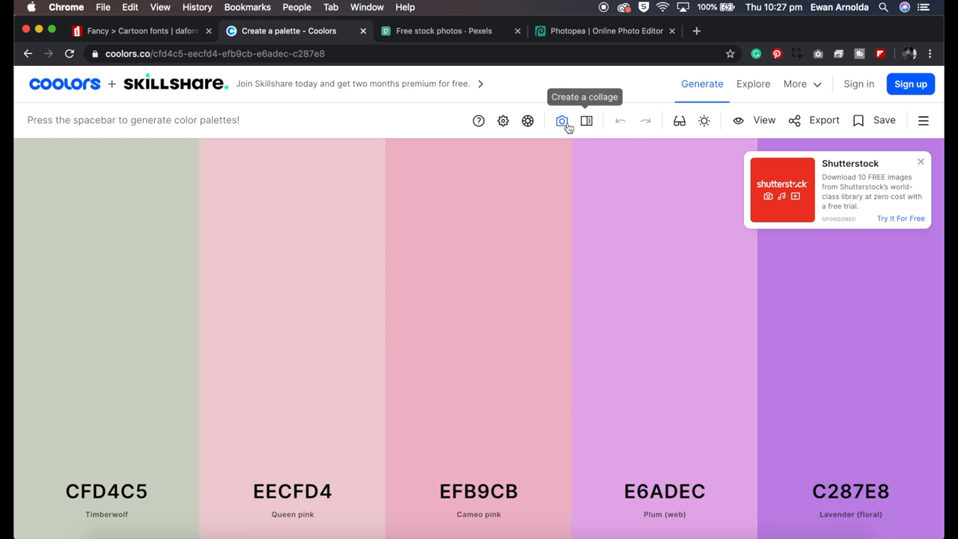
# Extract a ten-colour palette from the night city skyline photo and bring up its Next options.
pyautogui.click(561, 120)
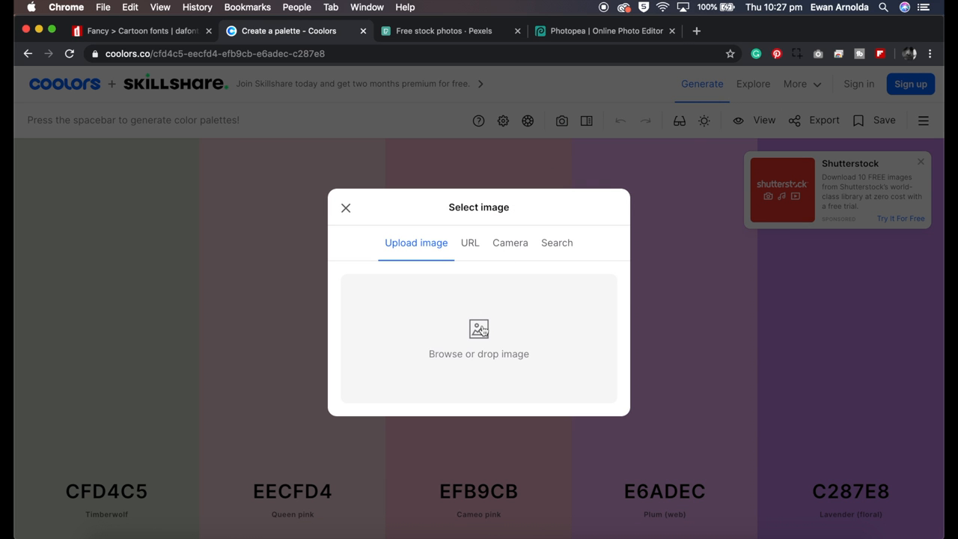
pyautogui.click(479, 339)
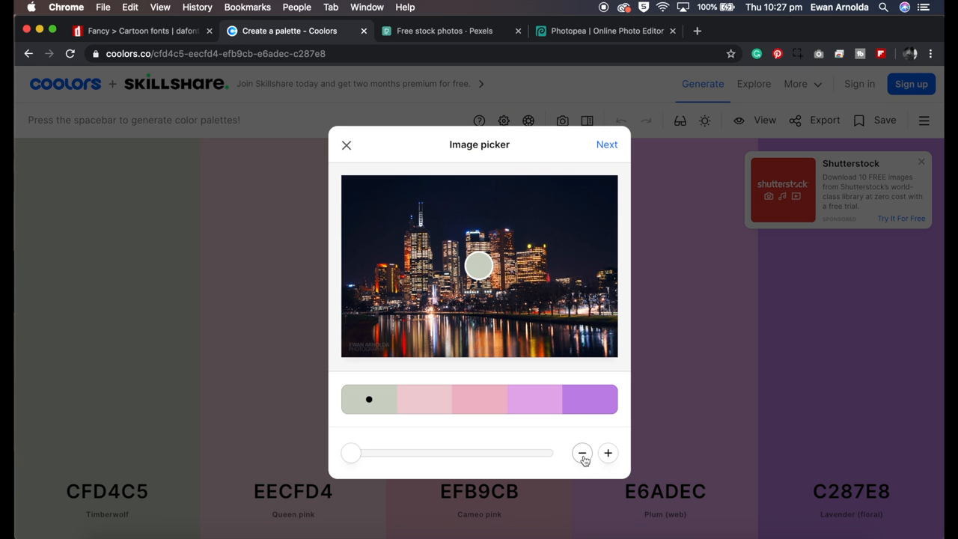
pyautogui.click(582, 452)
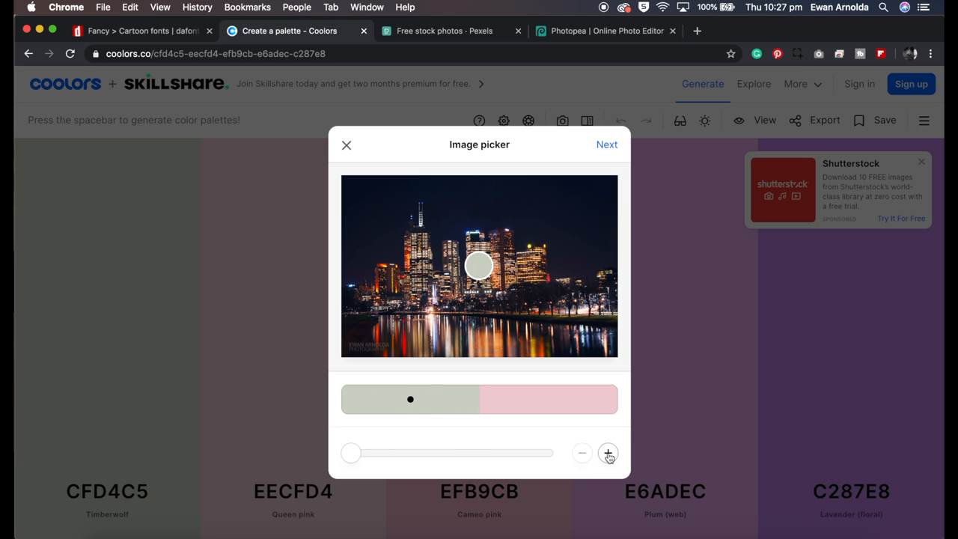
pyautogui.click(607, 452)
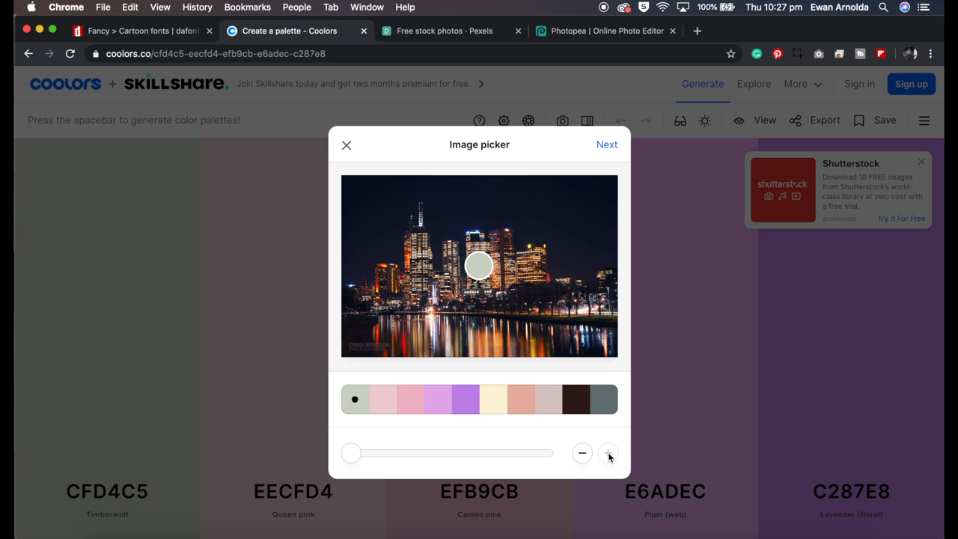
pyautogui.click(410, 398)
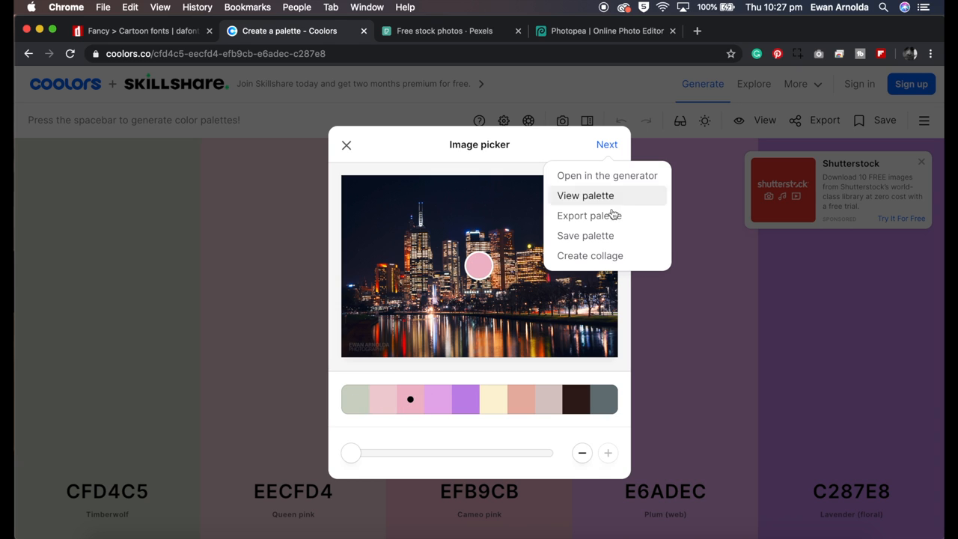
pyautogui.moveTo(584, 200)
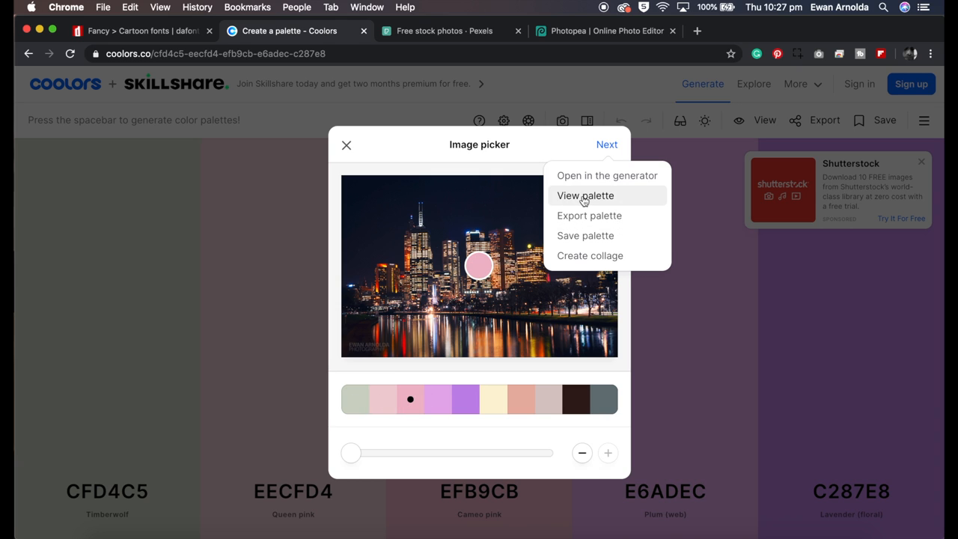
# Check the HEX, RGB, CMYK and HSB codes of the cameo pink, cream and slate grey swatches, then close the viewer.
pyautogui.click(585, 195)
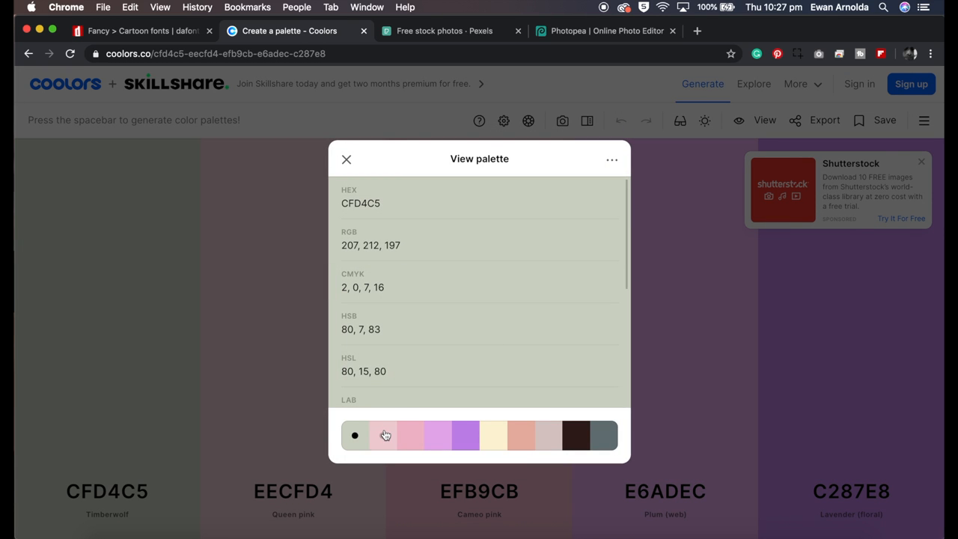
pyautogui.click(437, 433)
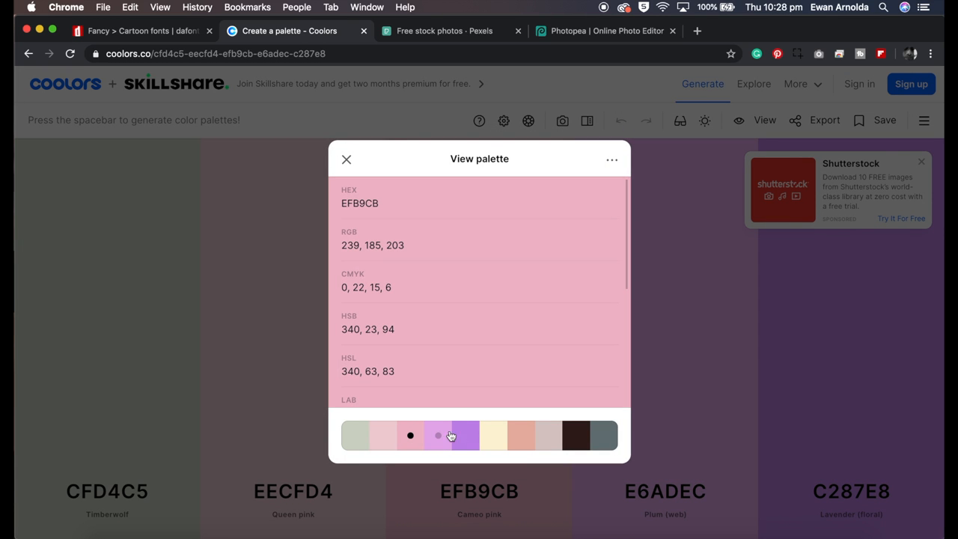
pyautogui.click(521, 436)
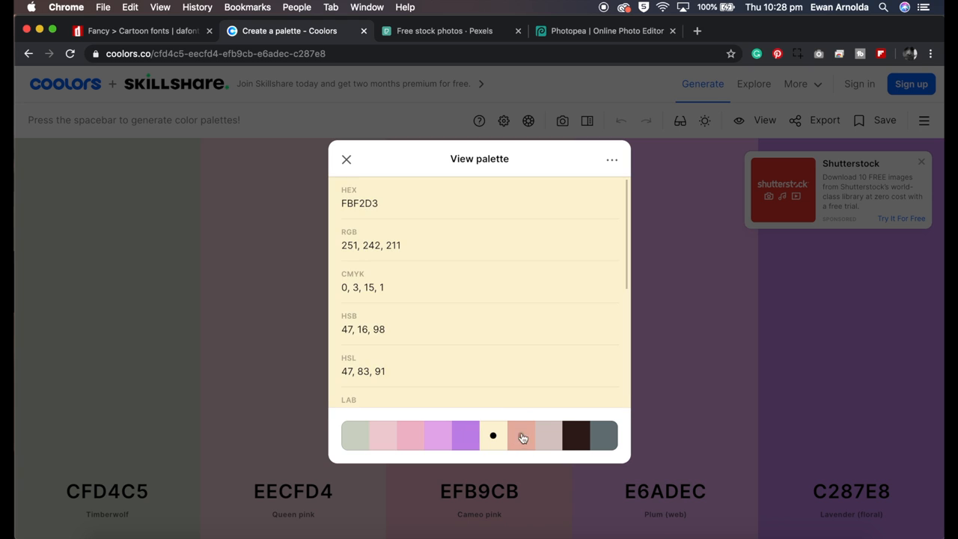
pyautogui.click(598, 435)
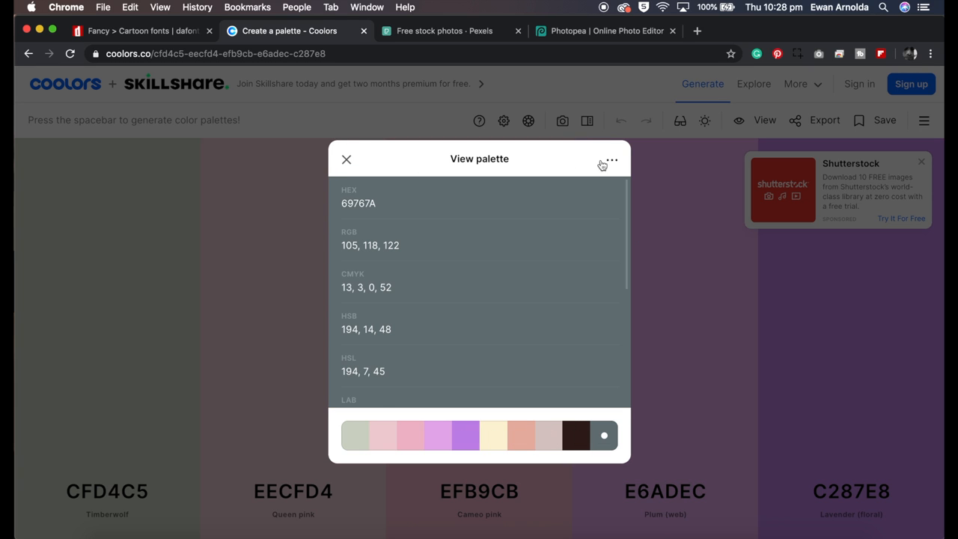
pyautogui.click(347, 159)
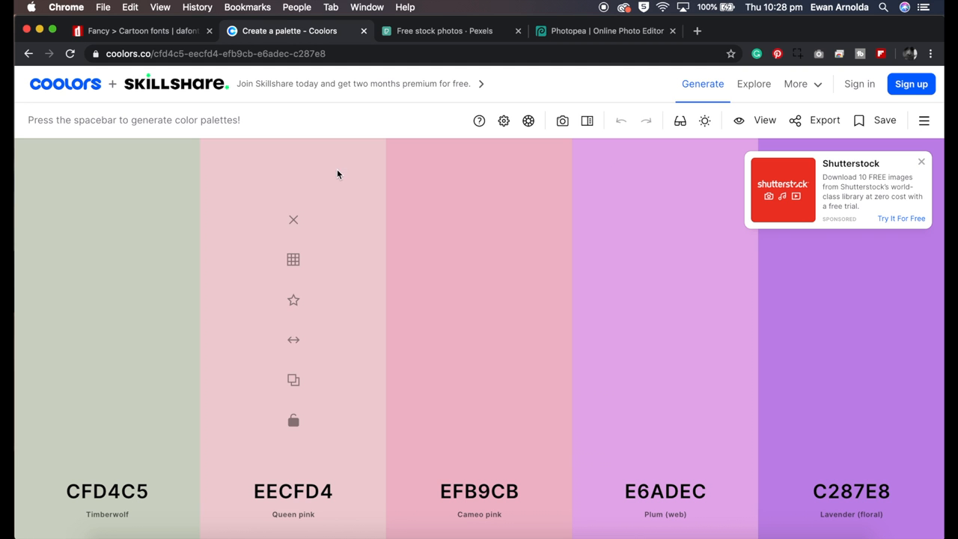
# Reopen the image picker, try the URL and Camera sources, then browse the Unsplash photo search.
pyautogui.click(562, 120)
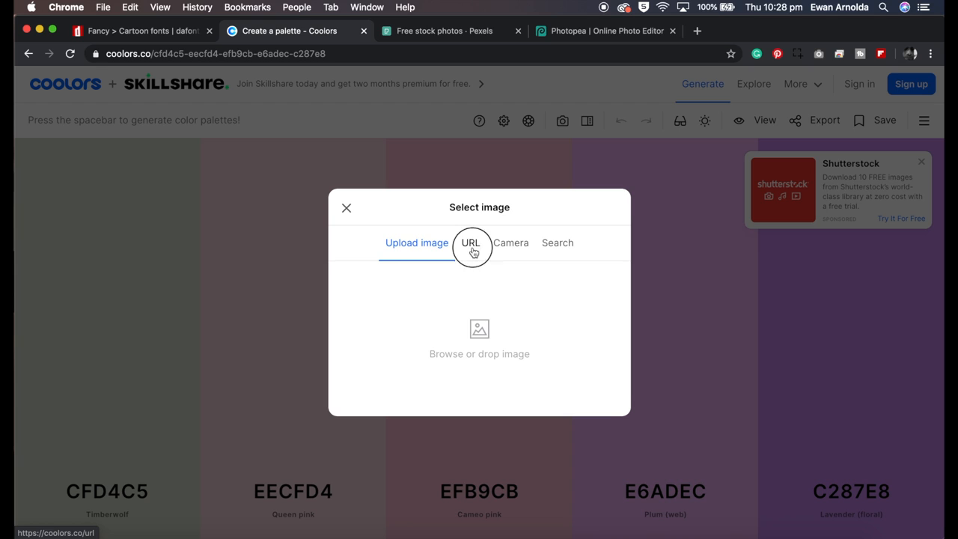
pyautogui.click(470, 243)
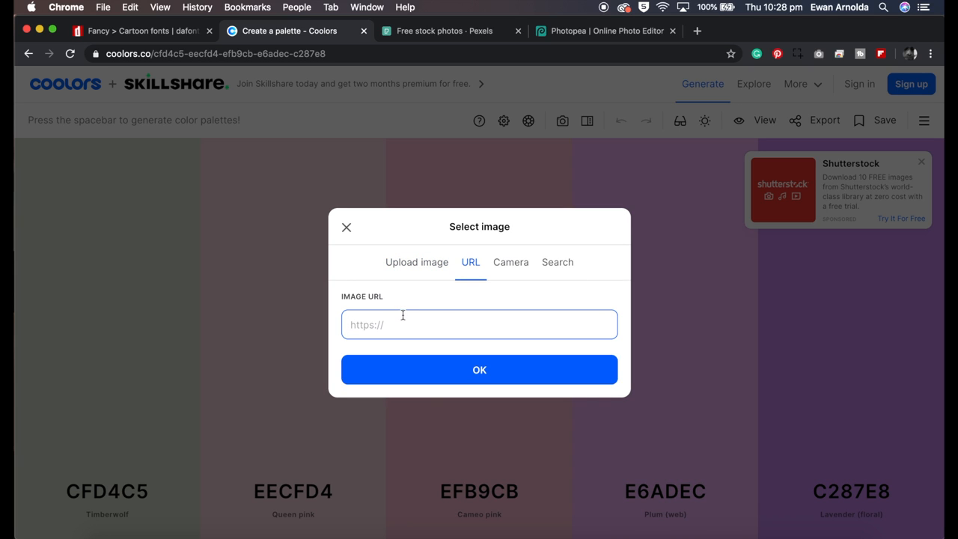
pyautogui.moveTo(398, 329)
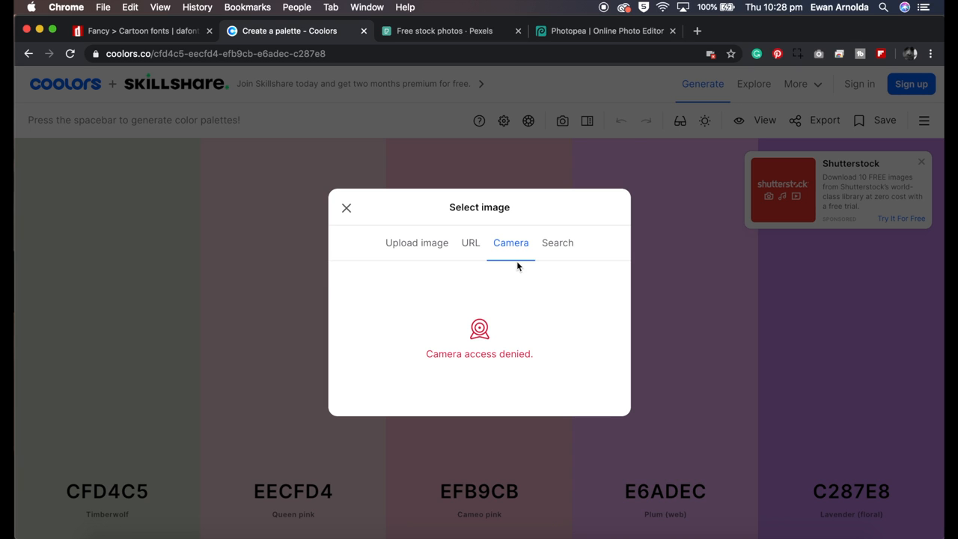
pyautogui.moveTo(512, 275)
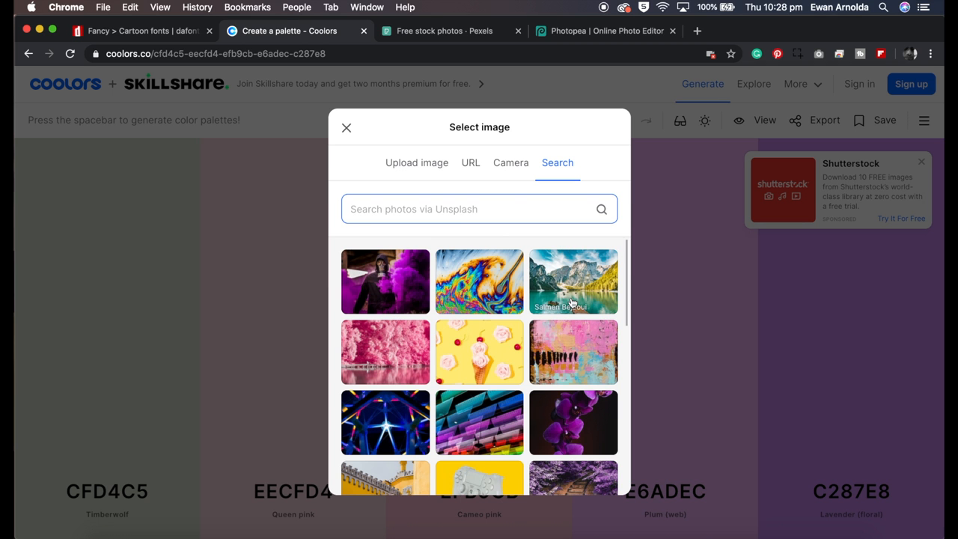
pyautogui.scroll(-3)
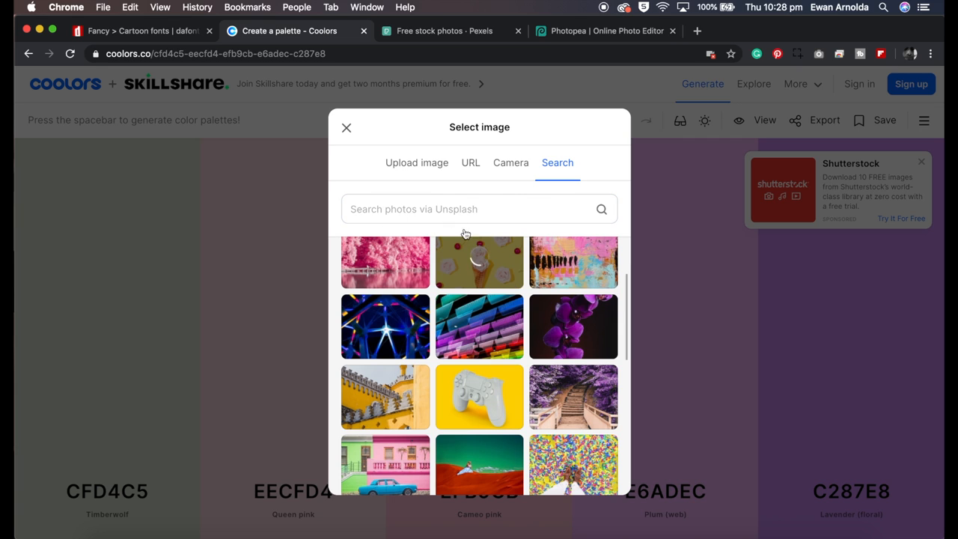
pyautogui.moveTo(501, 338)
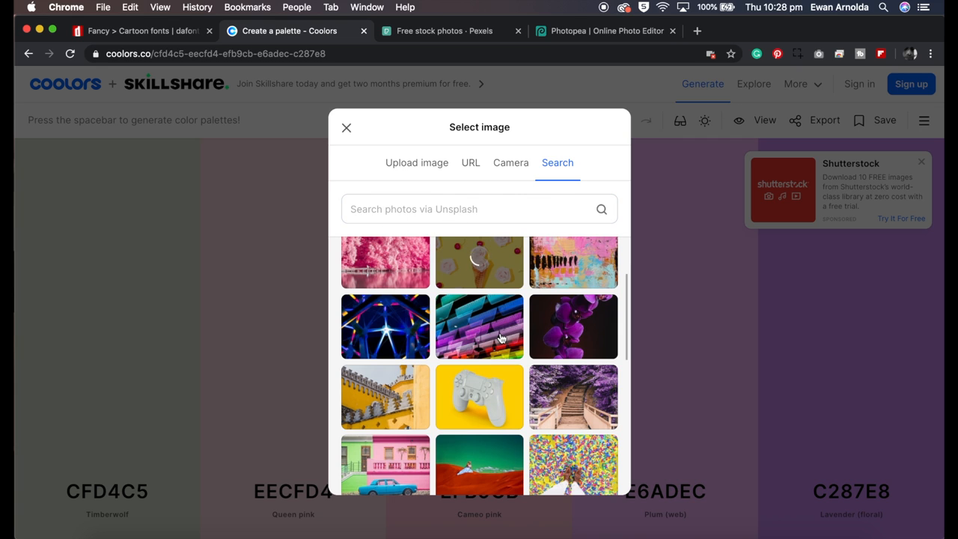
# Pull a ten-colour palette from the yellow ice-cream photo, then close the picker unchanged.
pyautogui.scroll(-3)
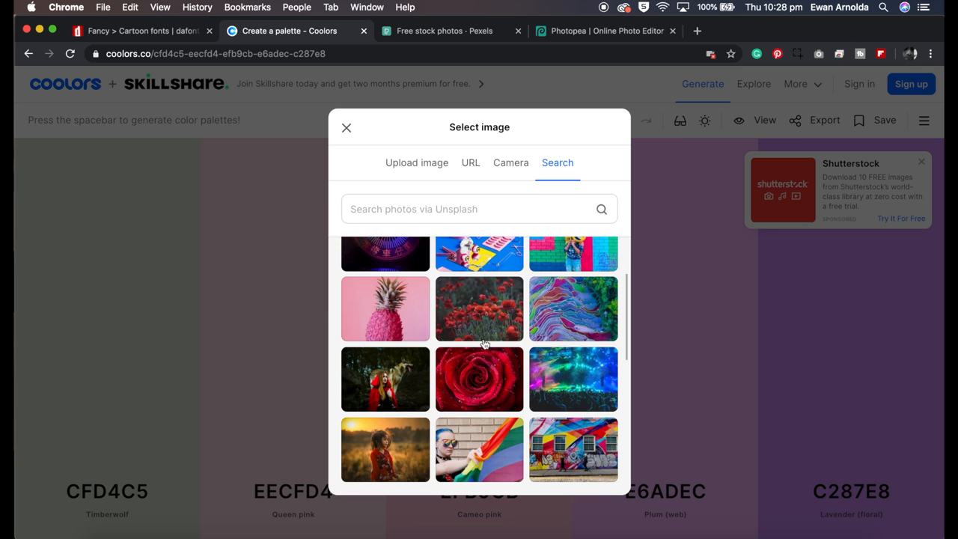
pyautogui.scroll(-3)
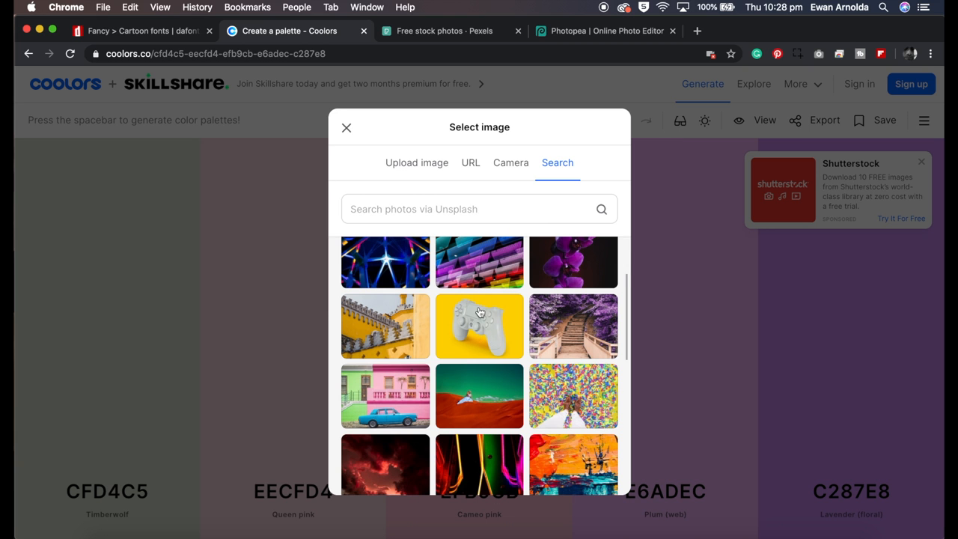
pyautogui.click(479, 327)
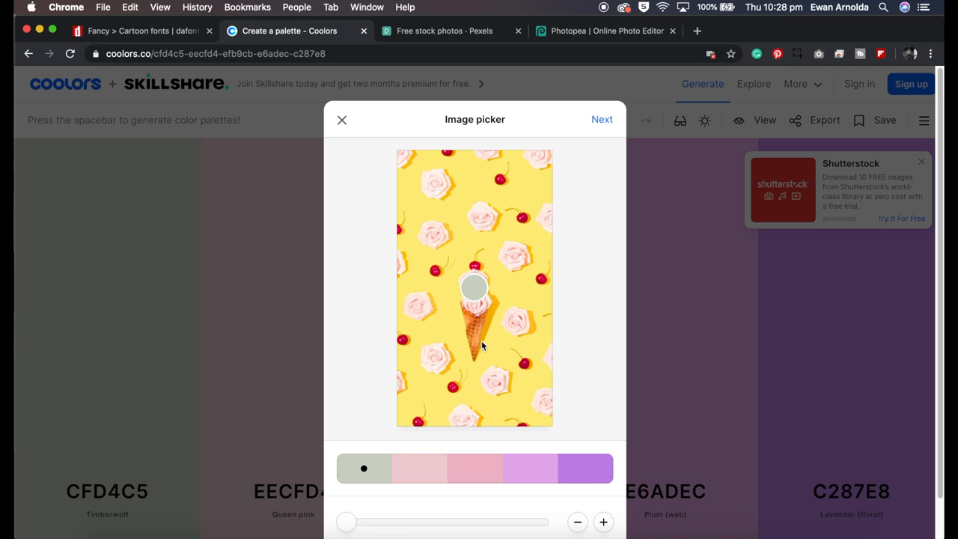
pyautogui.click(603, 520)
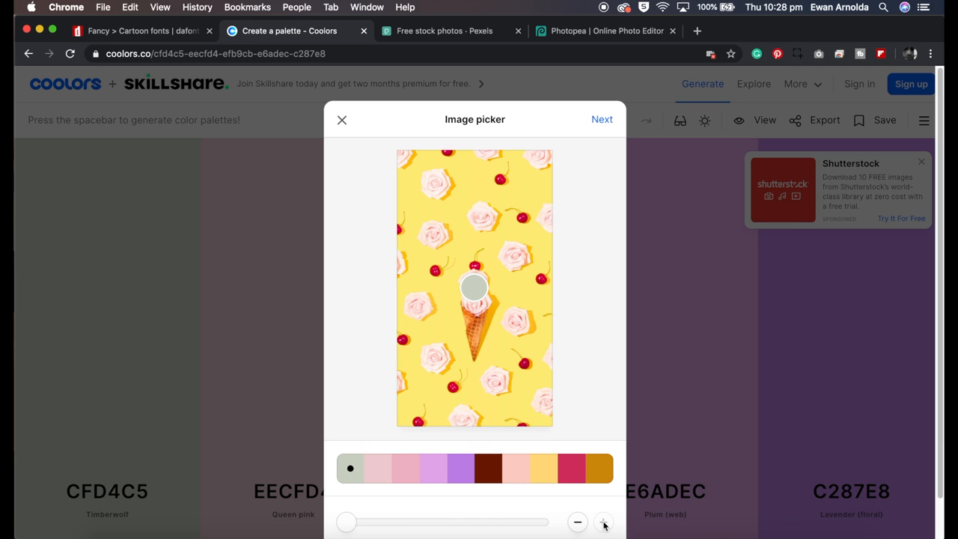
pyautogui.click(341, 119)
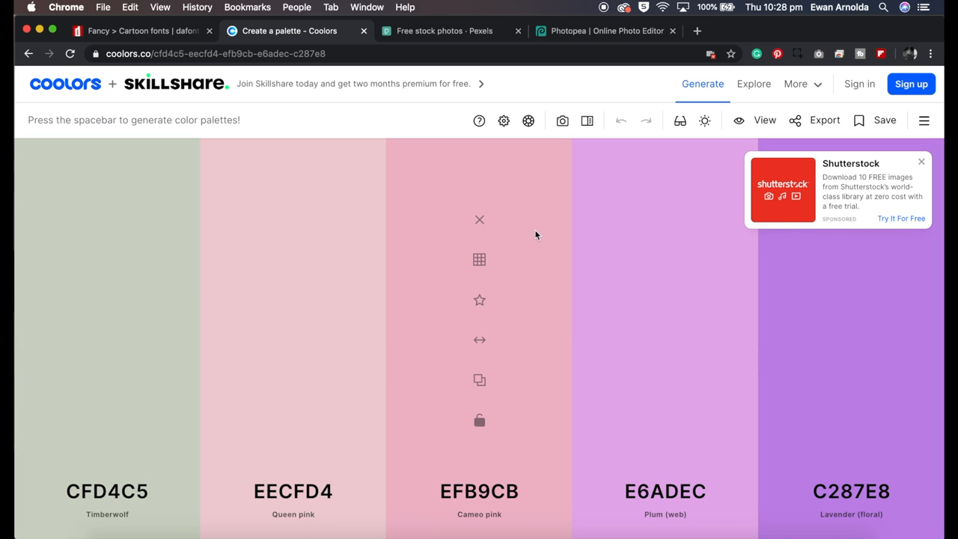
pyautogui.moveTo(450, 54)
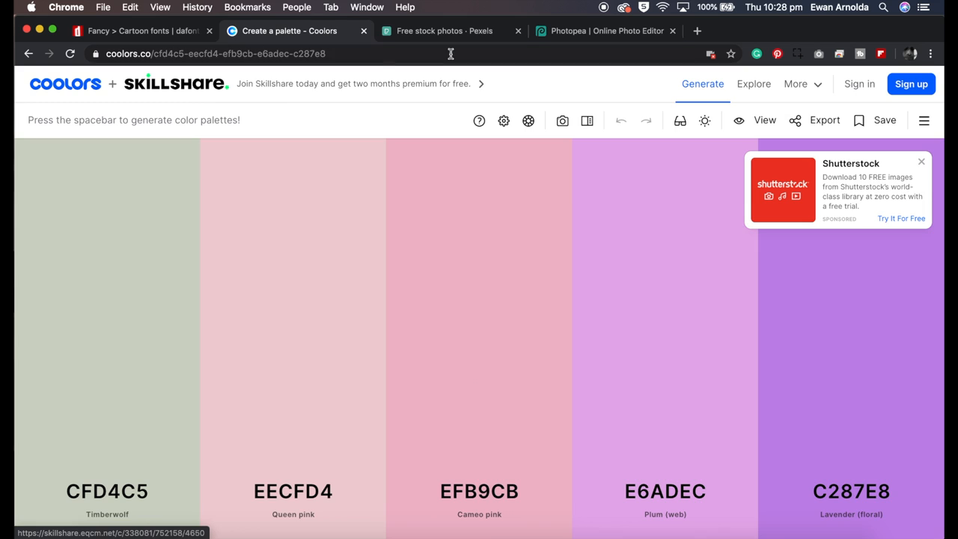
# Switch to Pexels and scroll through its trending free stock photo feed.
pyautogui.click(443, 30)
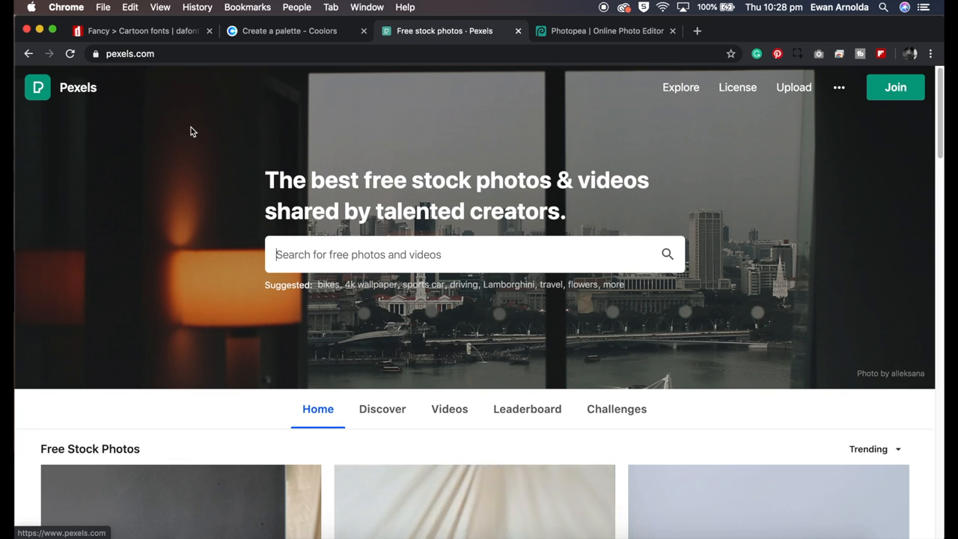
pyautogui.scroll(-3)
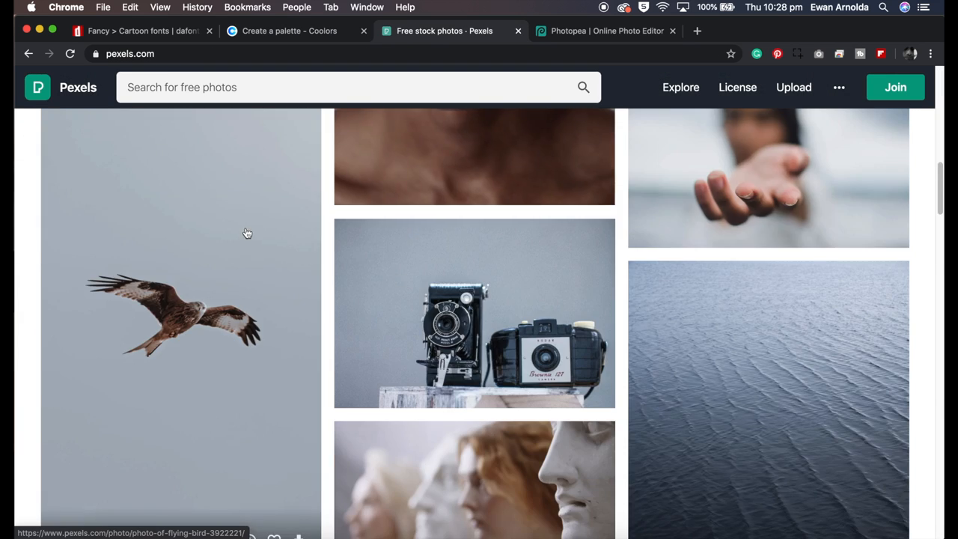
pyautogui.scroll(-3)
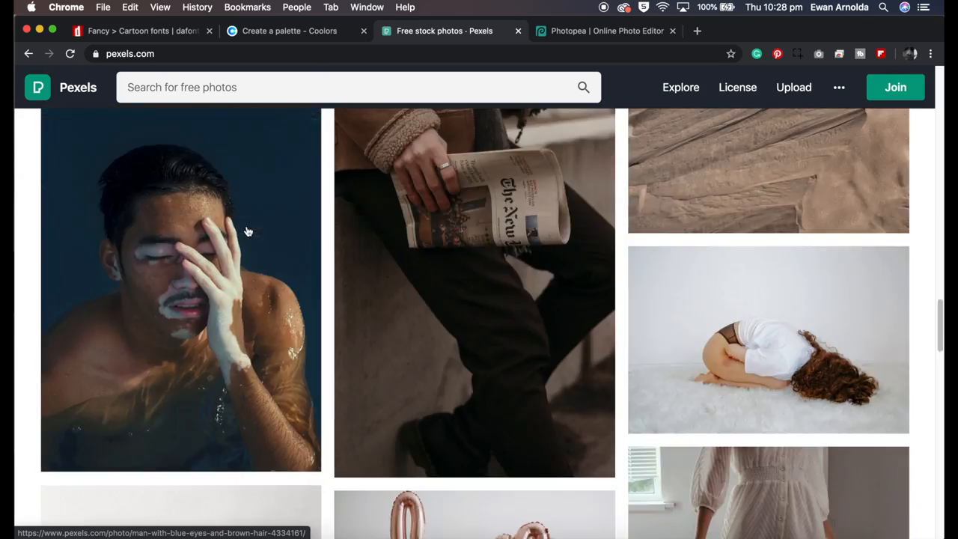
pyautogui.scroll(-3)
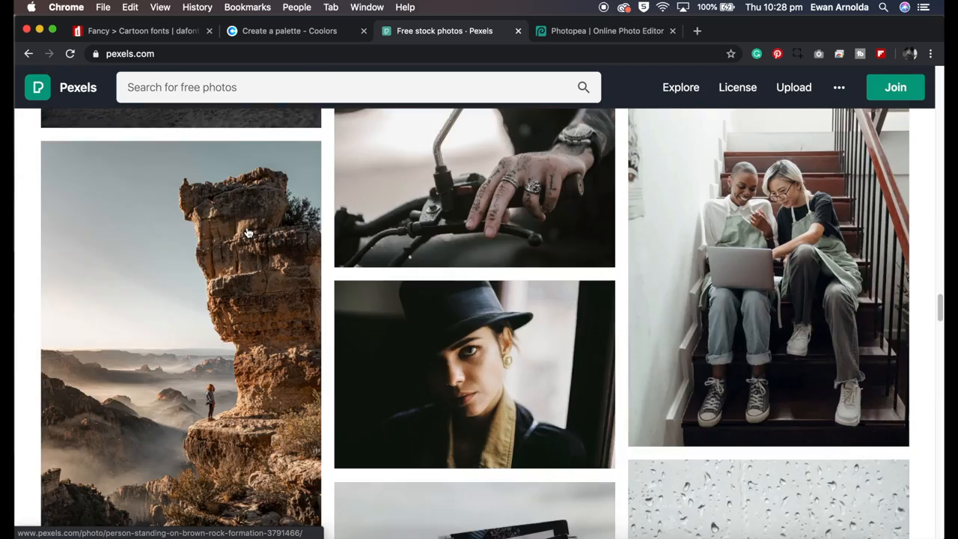
pyautogui.scroll(-3)
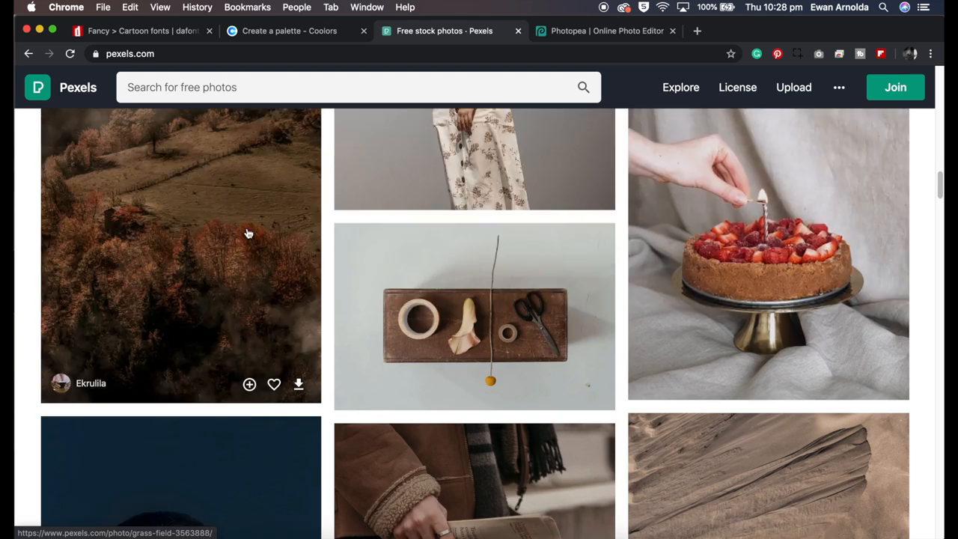
pyautogui.scroll(3)
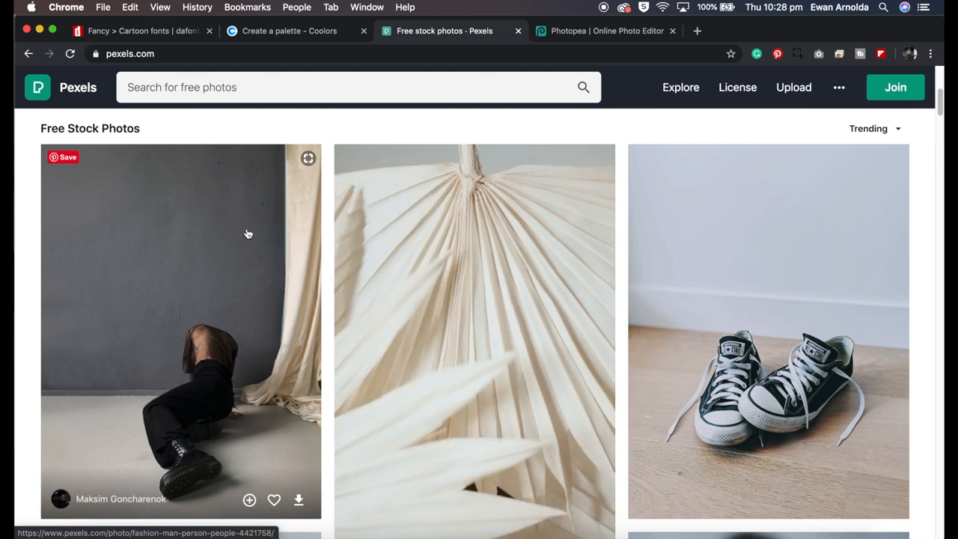
pyautogui.scroll(-3)
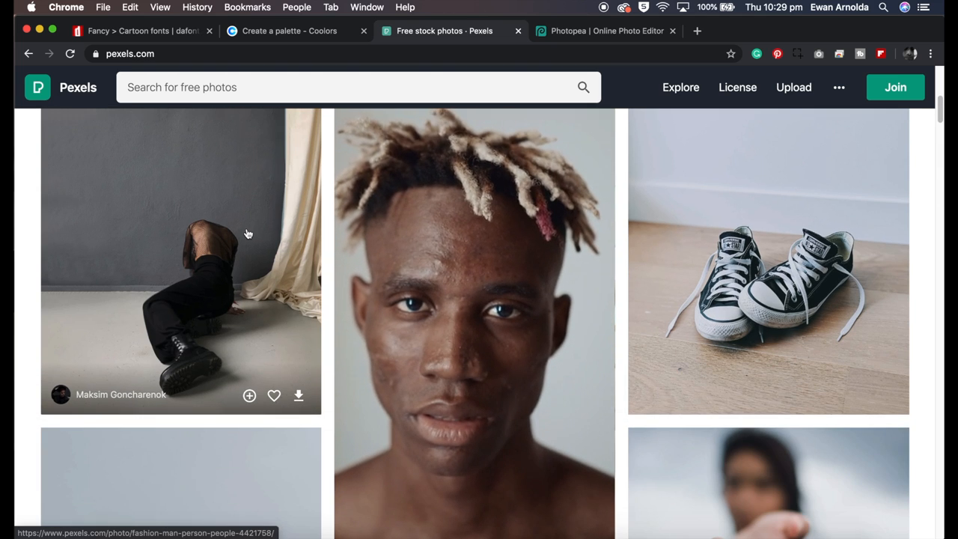
# Run the 'Vintage Photos' recent search and scroll its results.
pyautogui.click(337, 86)
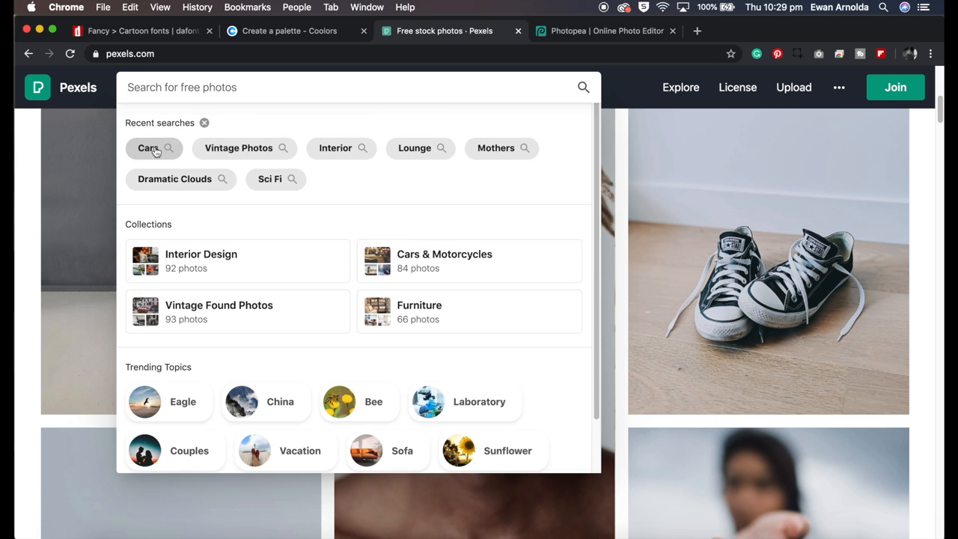
pyautogui.moveTo(240, 148)
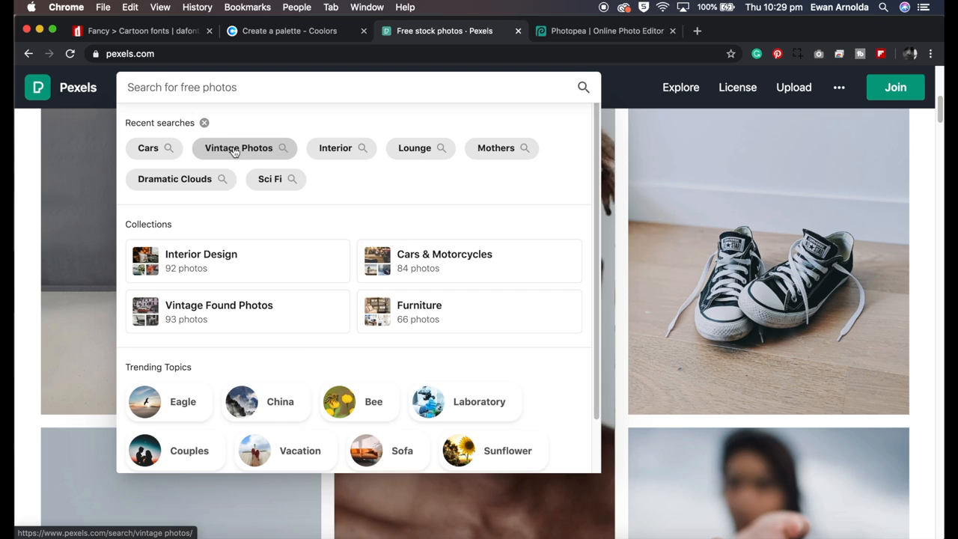
pyautogui.click(240, 149)
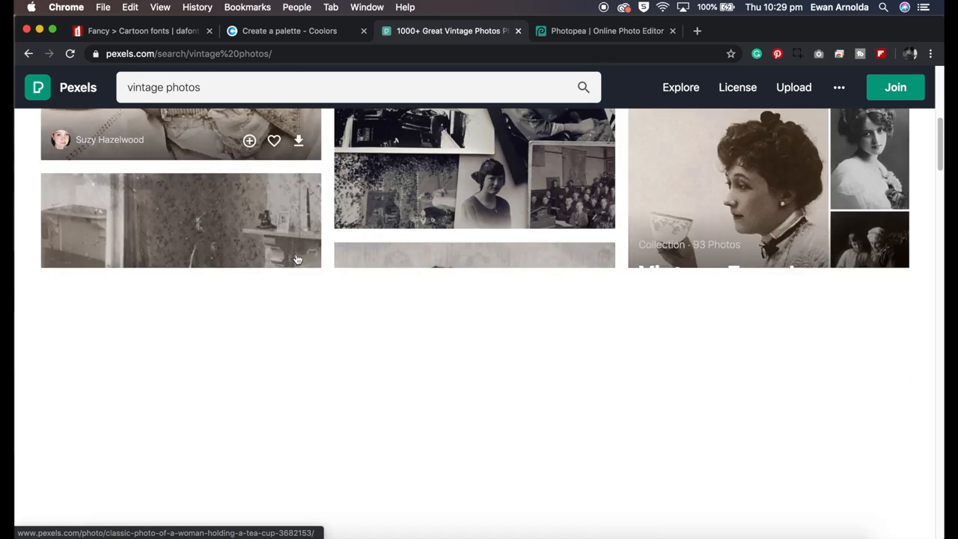
pyautogui.scroll(-3)
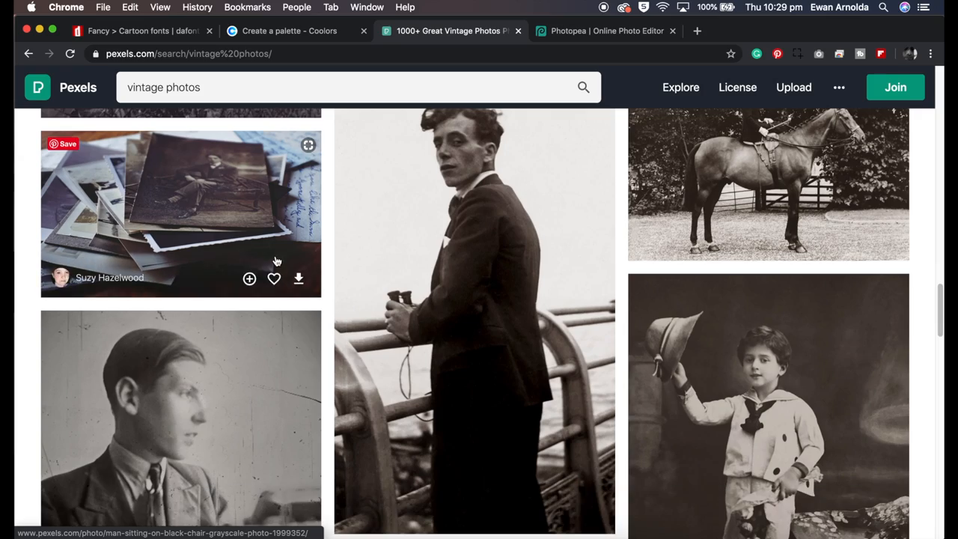
pyautogui.moveTo(197, 256)
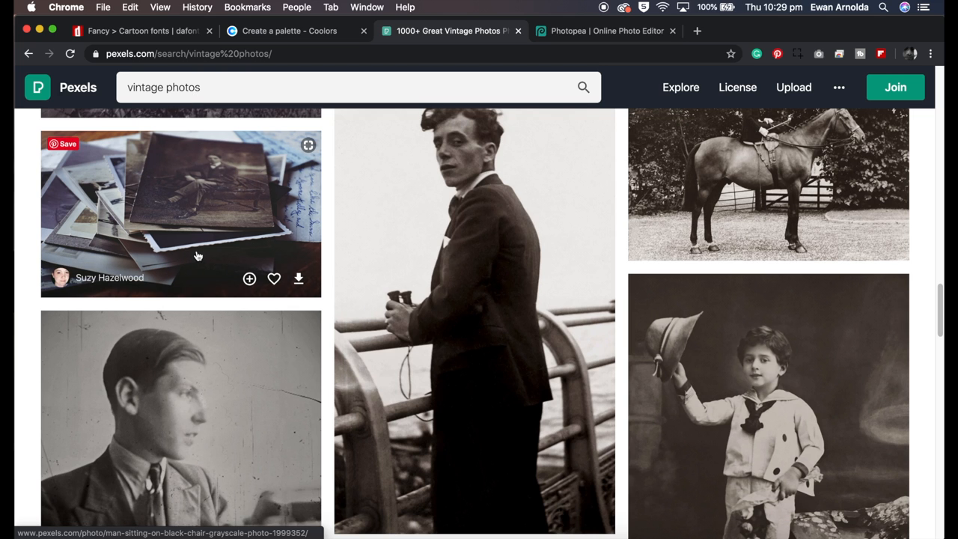
pyautogui.scroll(-3)
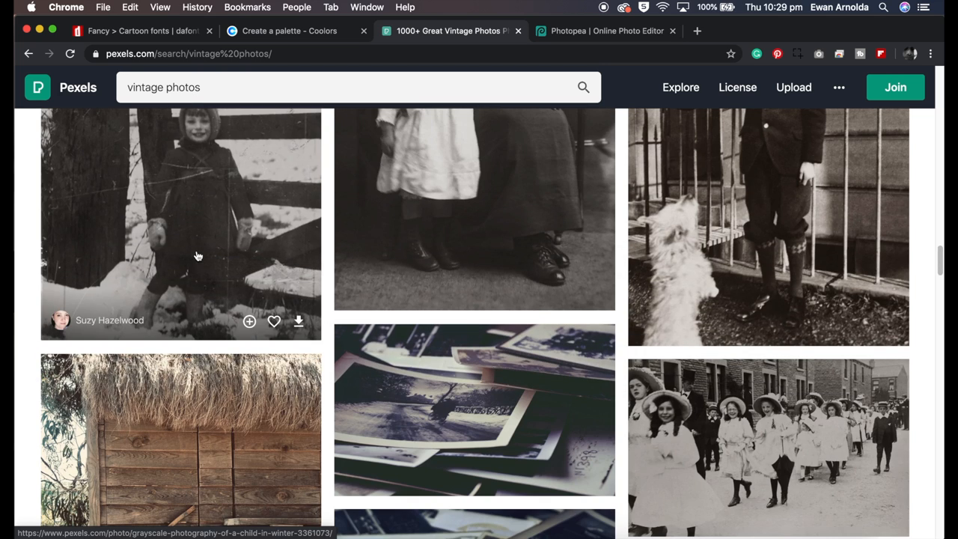
# Preview the child-in-snow photo and its download sizes, close it and keep browsing the results.
pyautogui.click(180, 217)
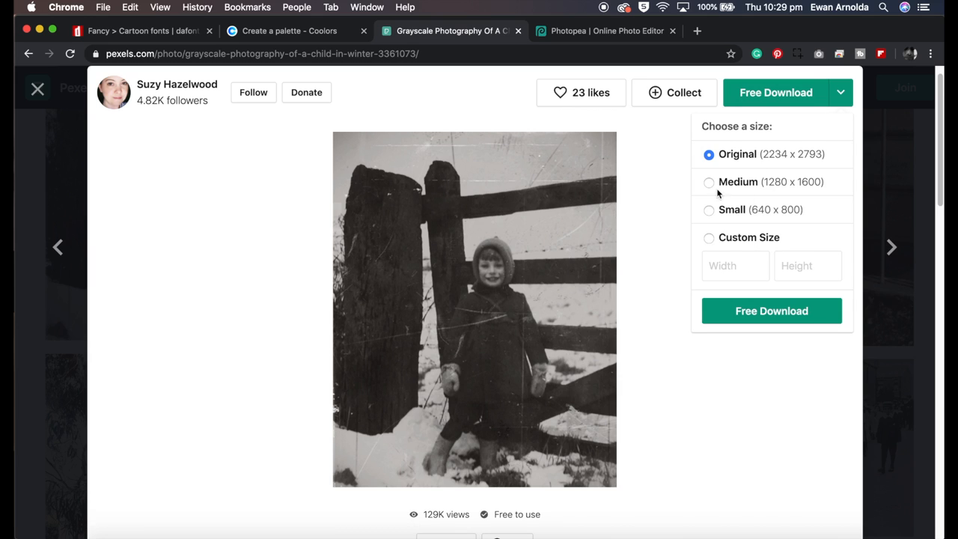
pyautogui.click(865, 182)
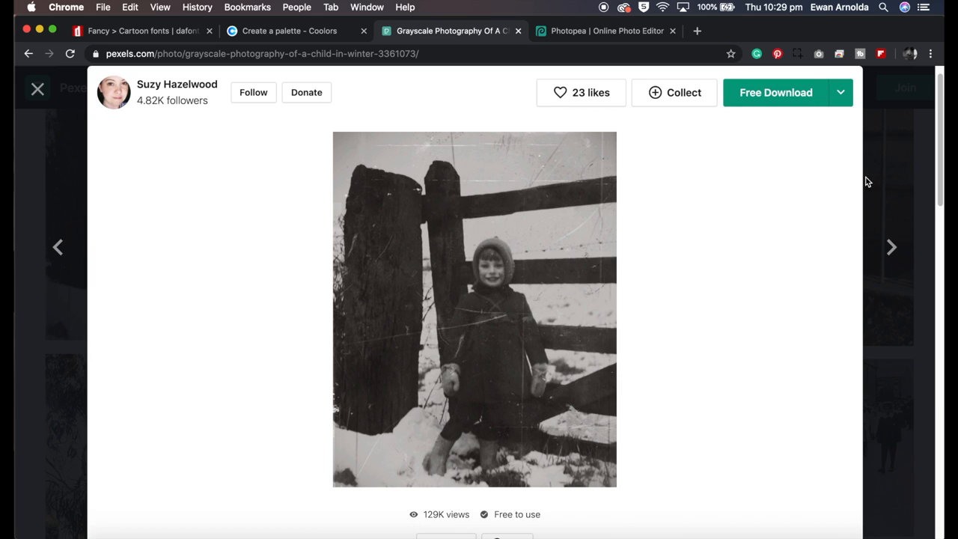
pyautogui.click(37, 88)
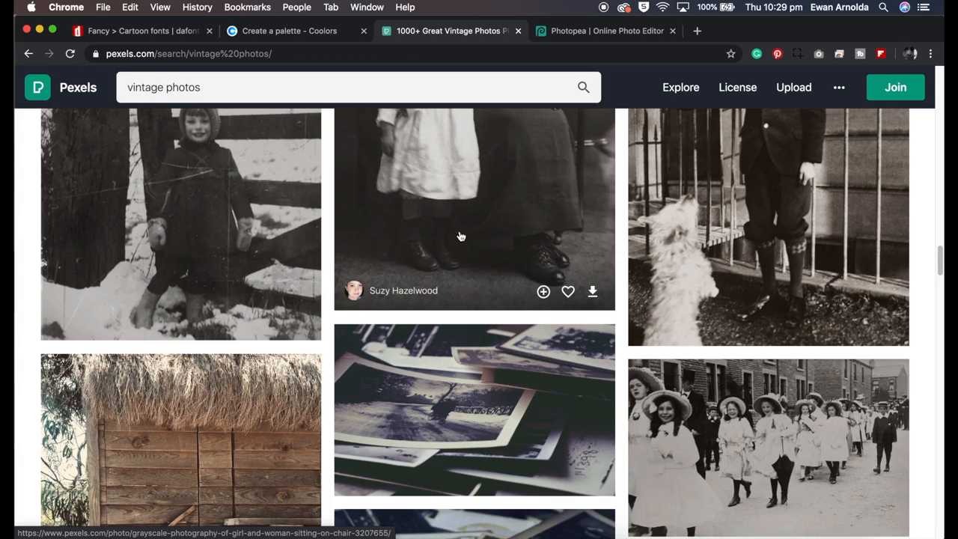
pyautogui.scroll(-3)
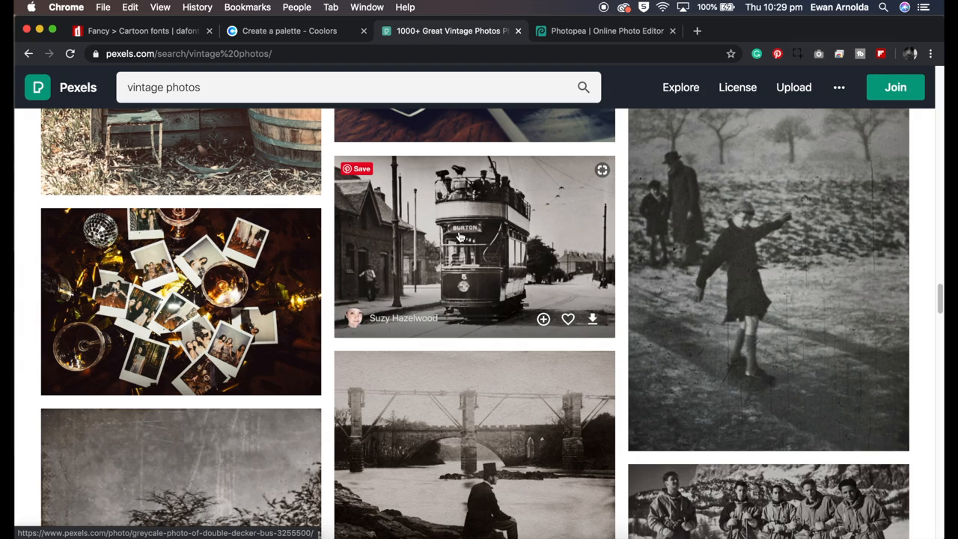
pyautogui.scroll(-3)
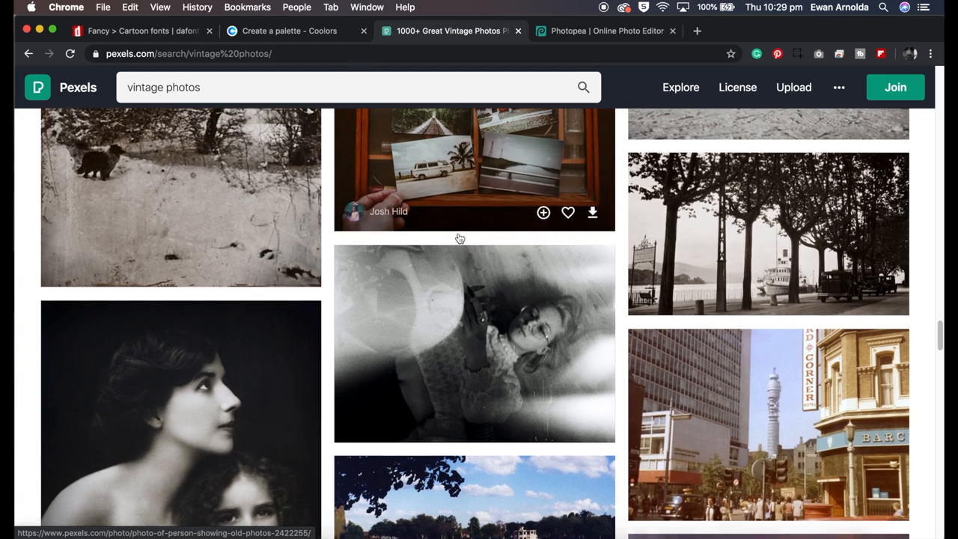
pyautogui.scroll(-3)
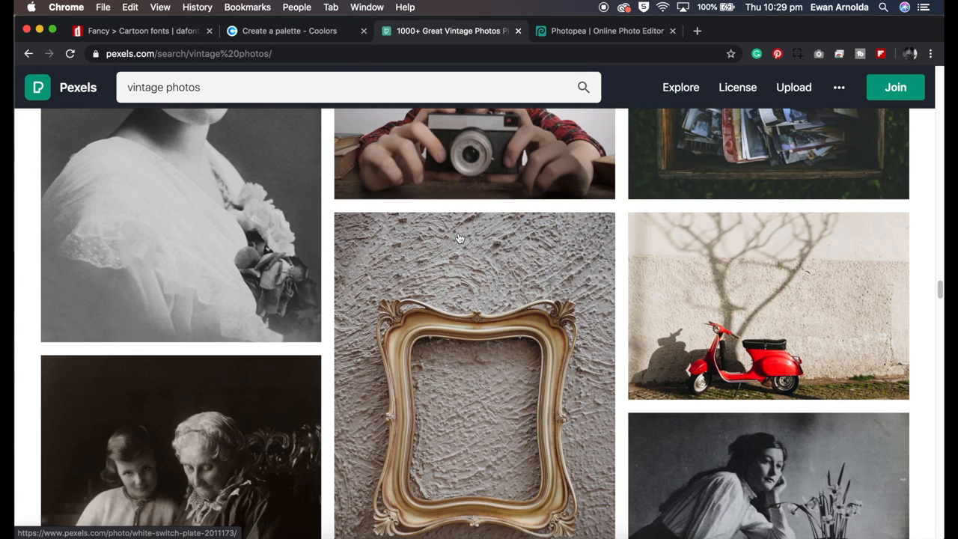
pyautogui.moveTo(461, 241)
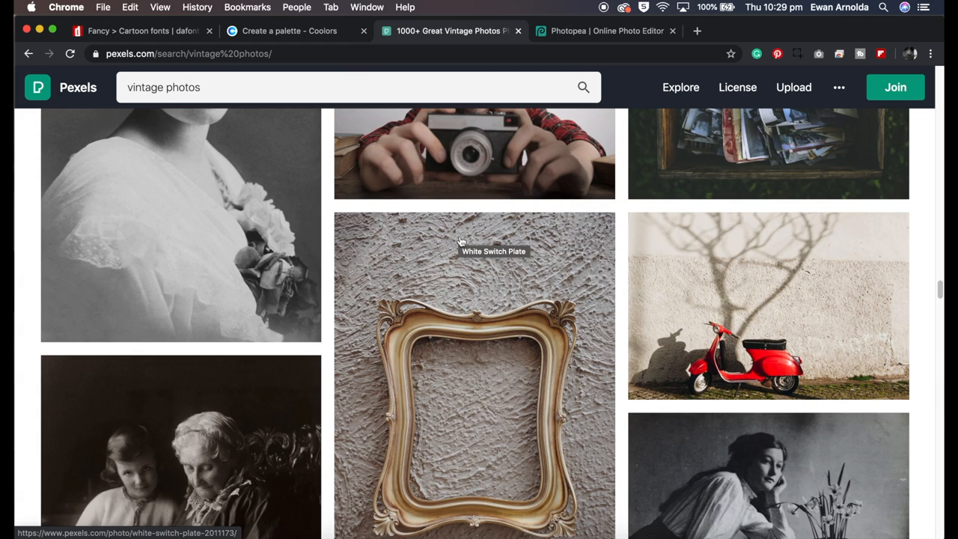
pyautogui.moveTo(585, 39)
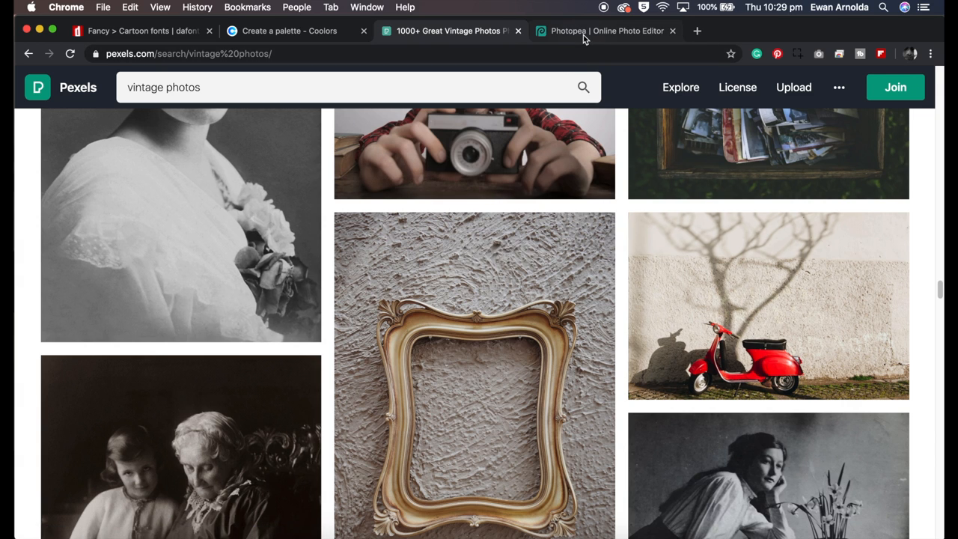
# Switch to the Photopea tab showing New Project and Open From Computer options.
pyautogui.click(601, 30)
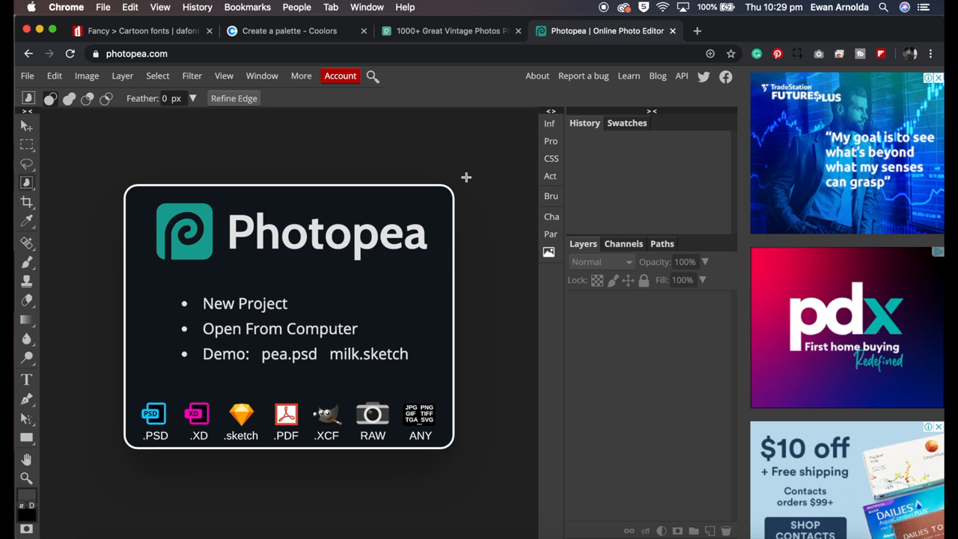
pyautogui.moveTo(368, 366)
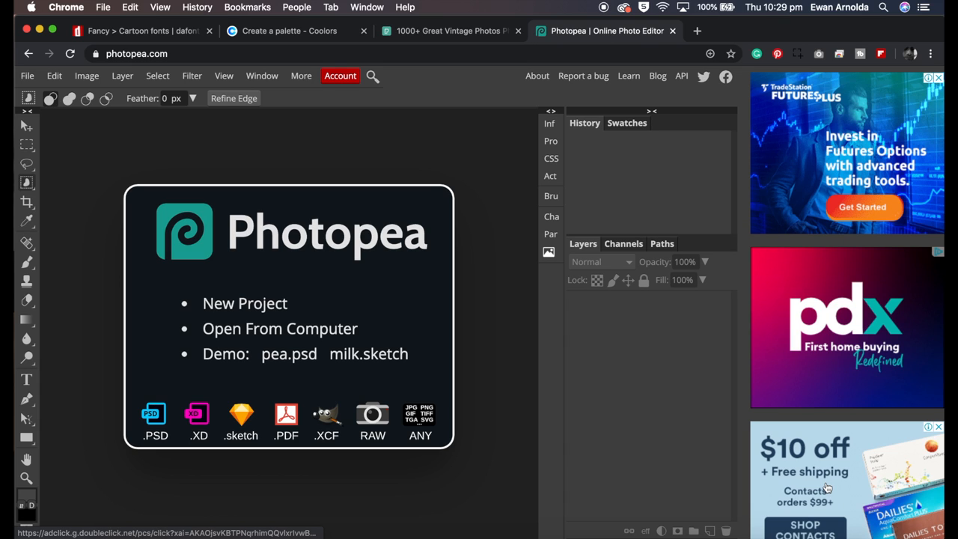
pyautogui.moveTo(518, 430)
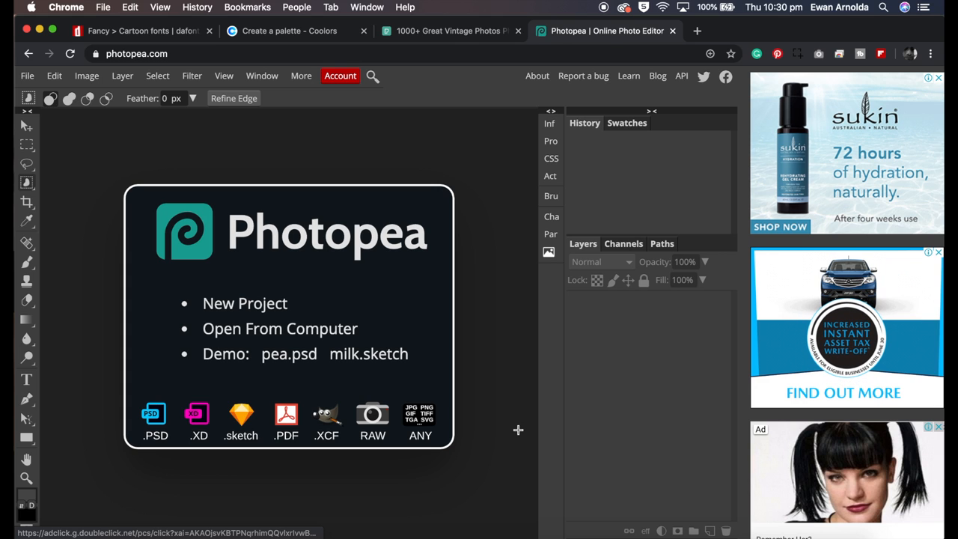
pyautogui.moveTo(476, 396)
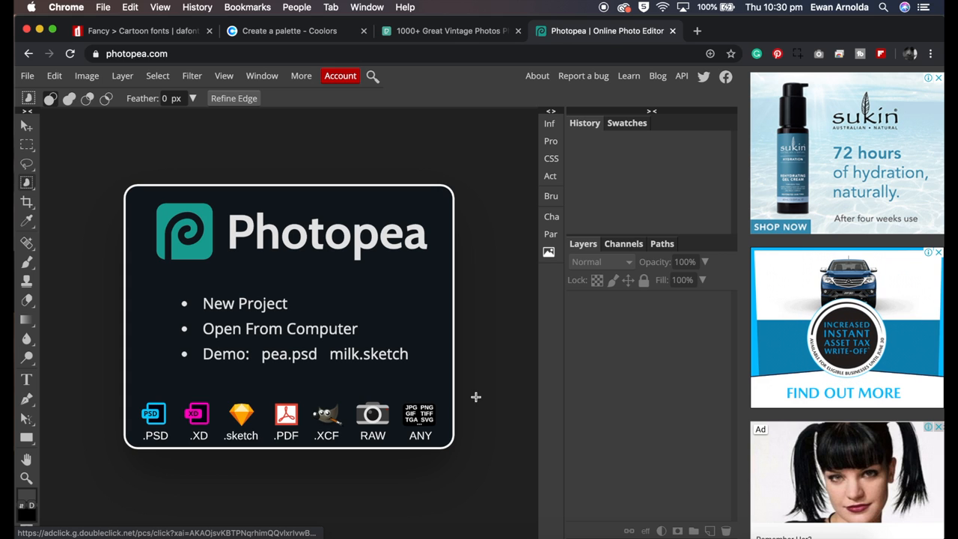
# Open DSC08804.png, the night city skyline photo, from the assets folder via File > Open.
pyautogui.click(27, 75)
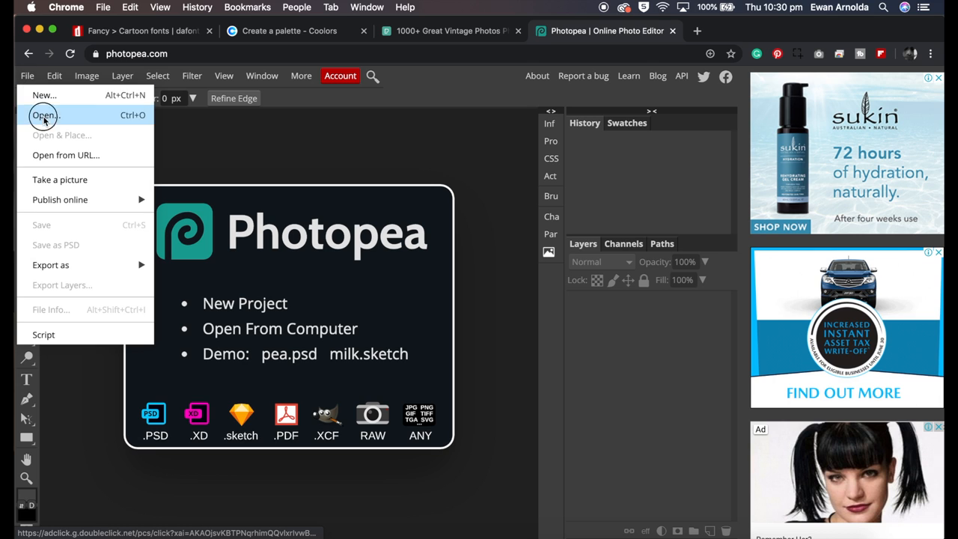
pyautogui.click(45, 114)
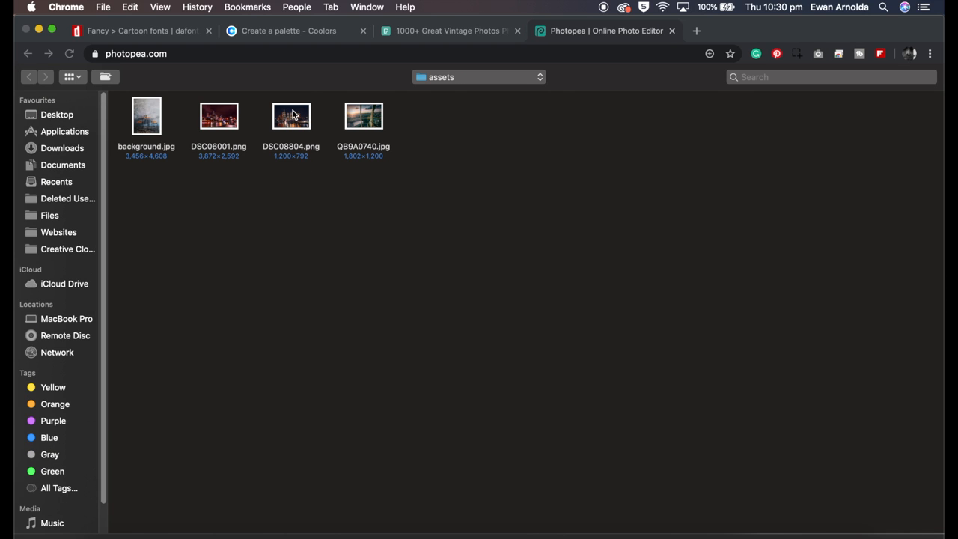
pyautogui.doubleClick(290, 115)
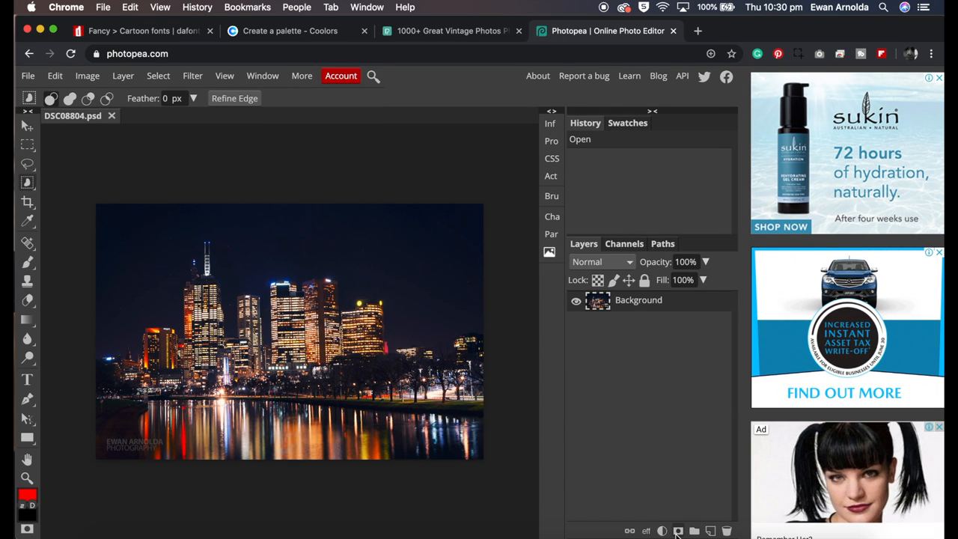
# Add a raster mask to the background layer, then browse the Filter, File and Edit menus.
pyautogui.click(678, 530)
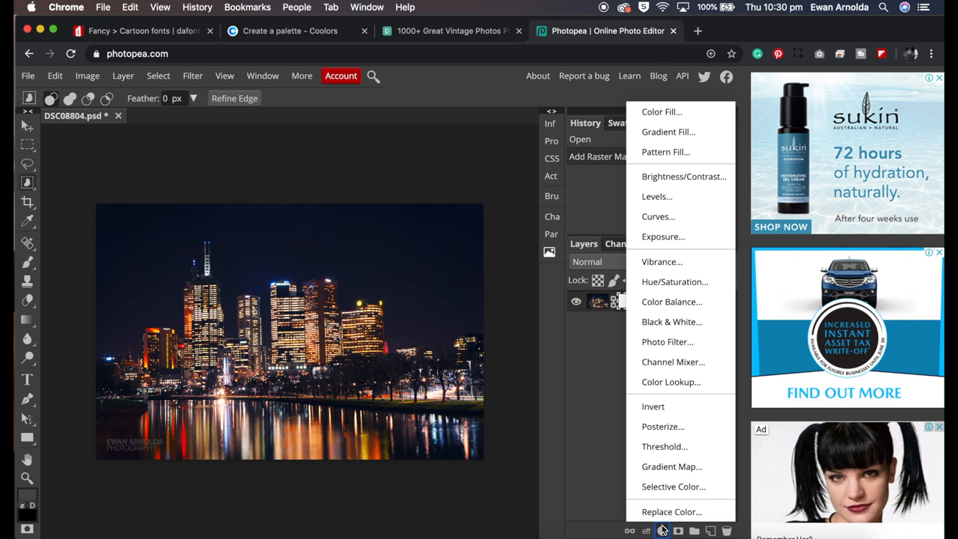
pyautogui.moveTo(648, 529)
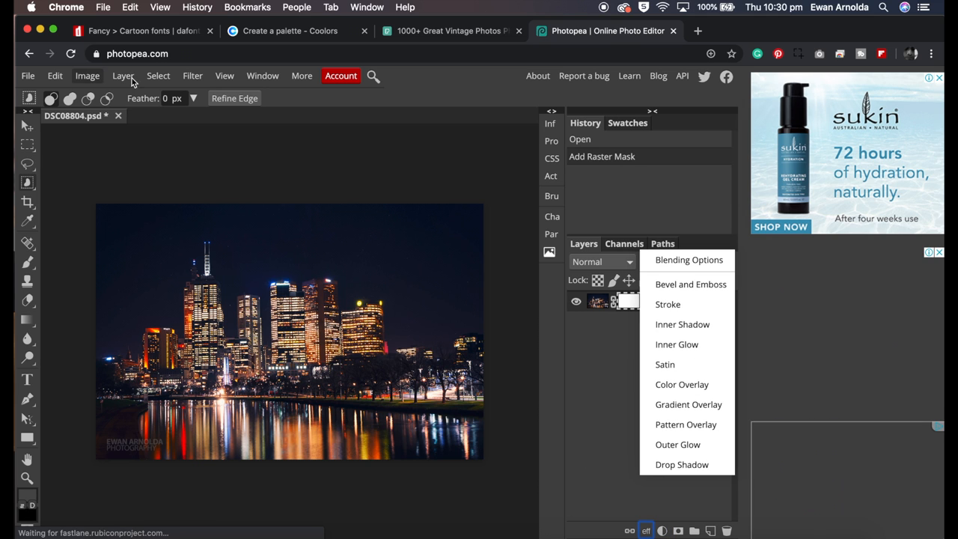
pyautogui.click(192, 75)
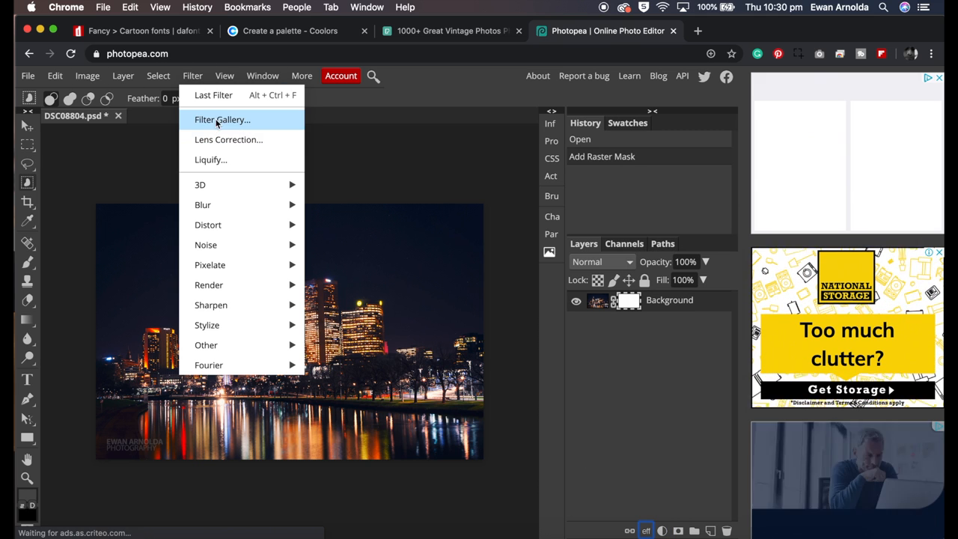
pyautogui.moveTo(221, 245)
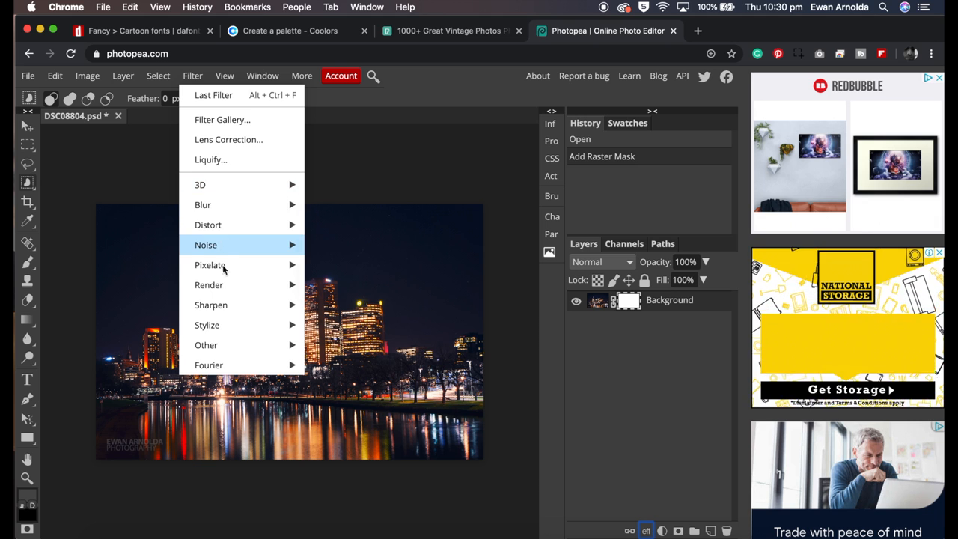
pyautogui.click(27, 75)
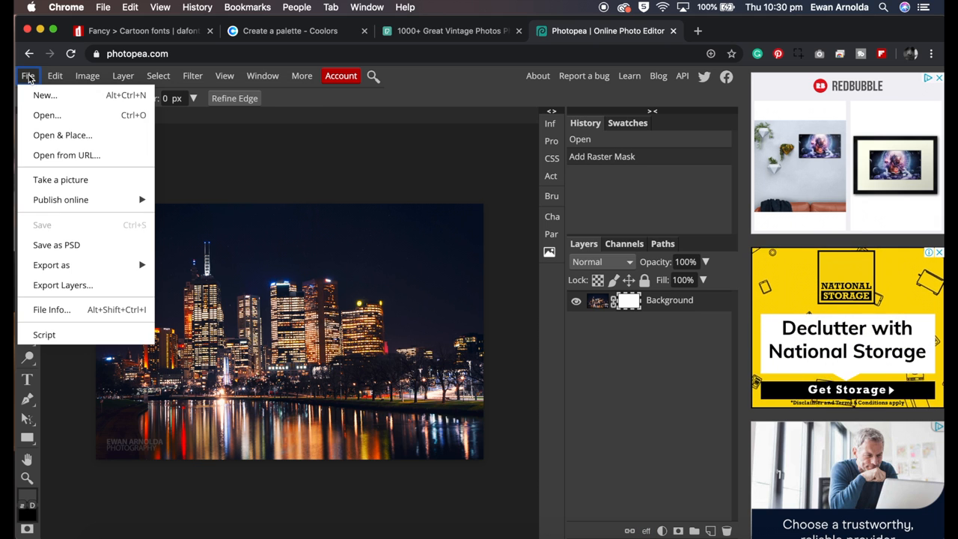
pyautogui.click(54, 74)
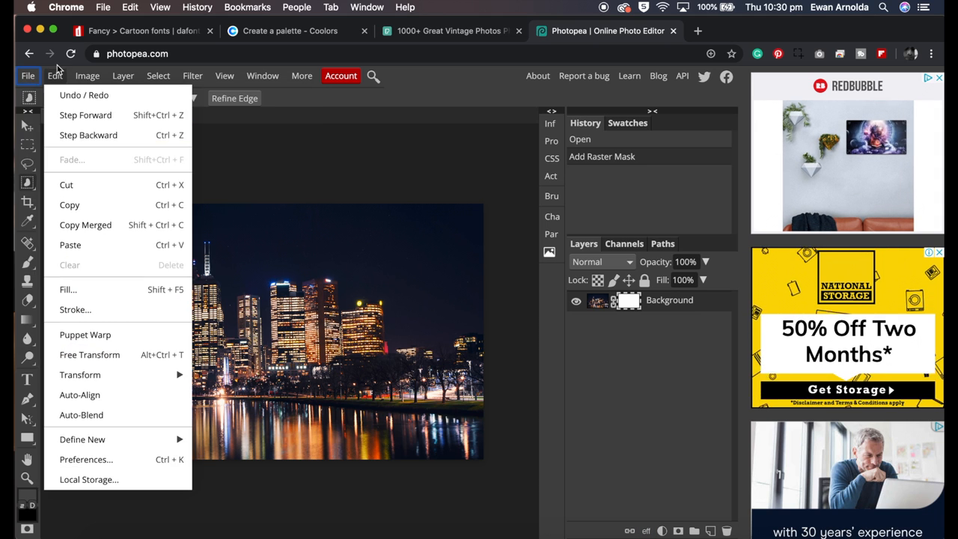